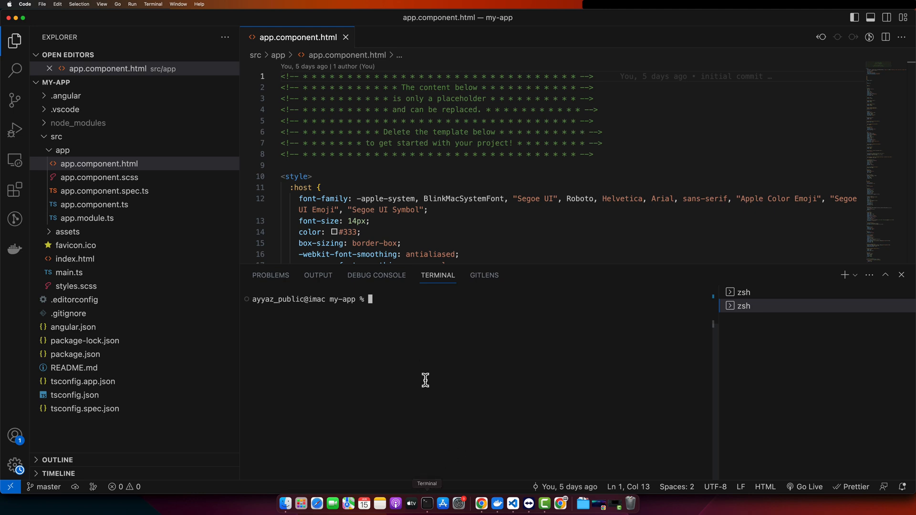
# Step: Try a few ng commands in the terminal, including ng serve -o, and refocus the project terminal
pyautogui.write('ng new')
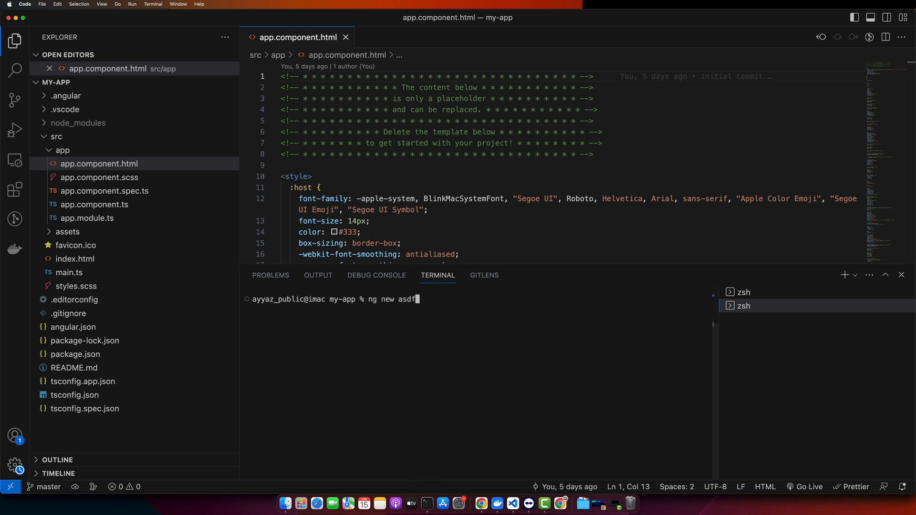
pyautogui.write('asdf')
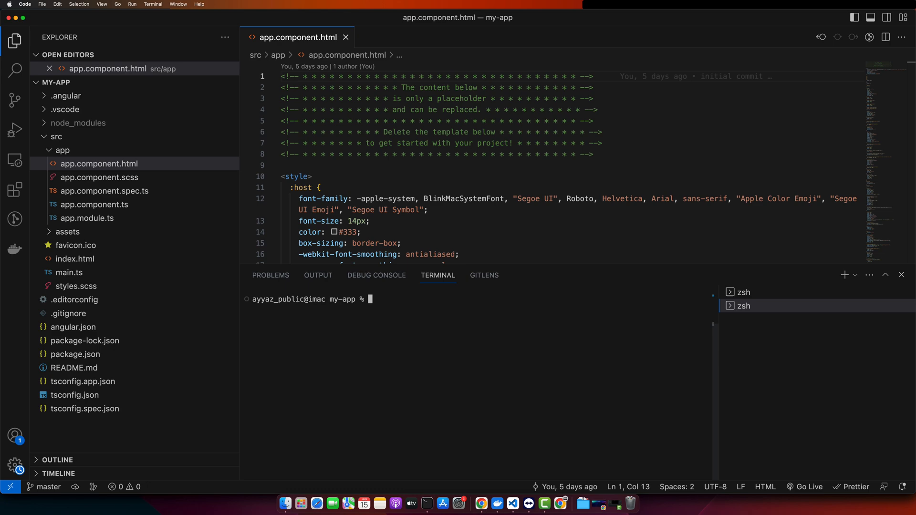
pyautogui.write('ng servce -o')
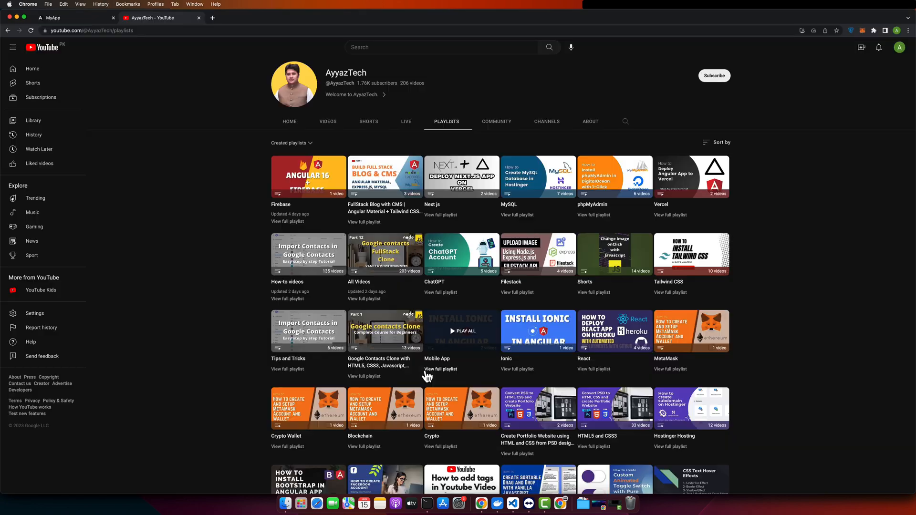
pyautogui.click(53, 17)
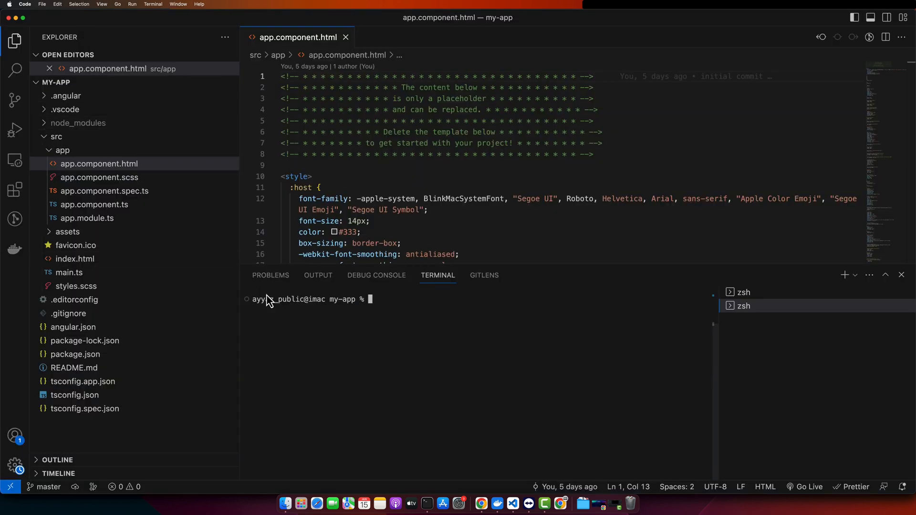
pyautogui.moveTo(408, 332)
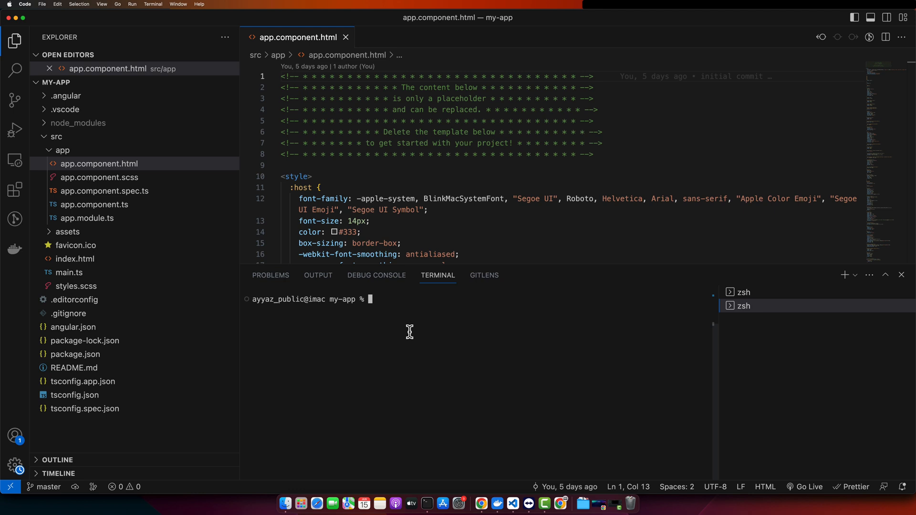
# Step: Run ng g service data and answer y to the analytics prompt so data.service.ts is generated
pyautogui.write('ng g ser')
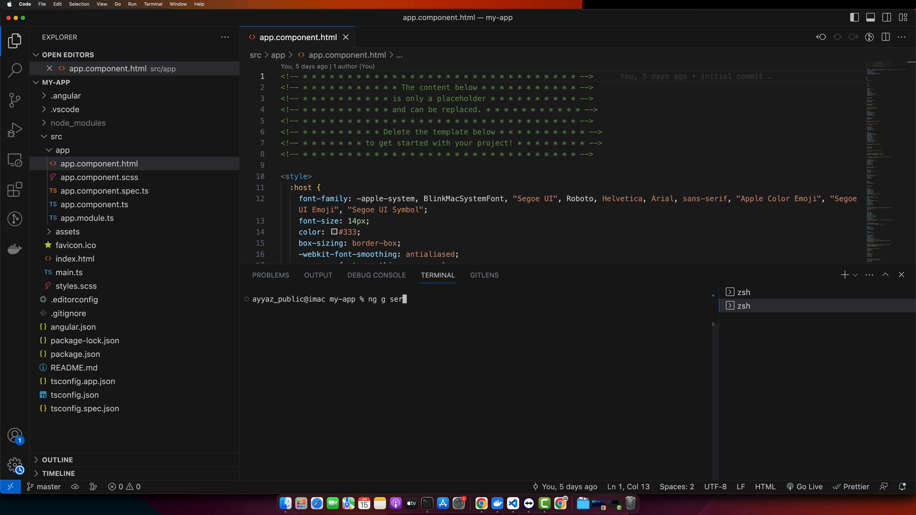
pyautogui.write('ice data')
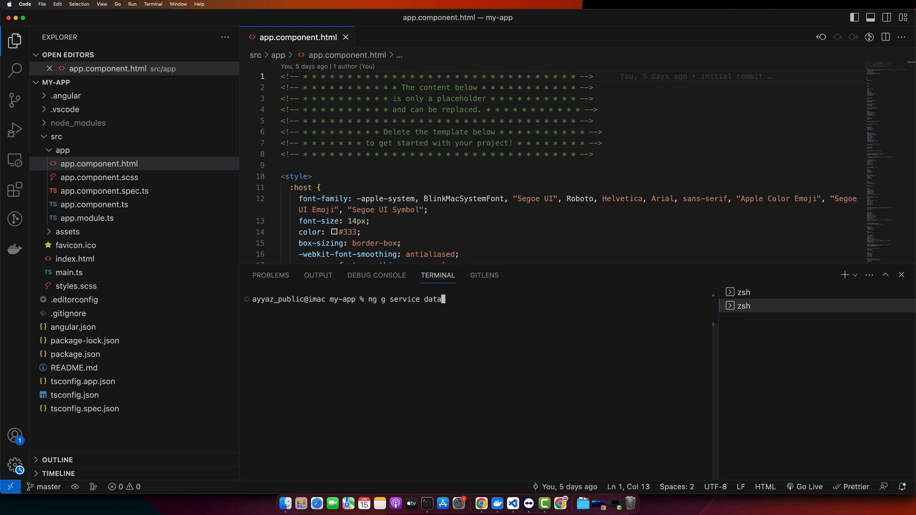
pyautogui.press('Enter')
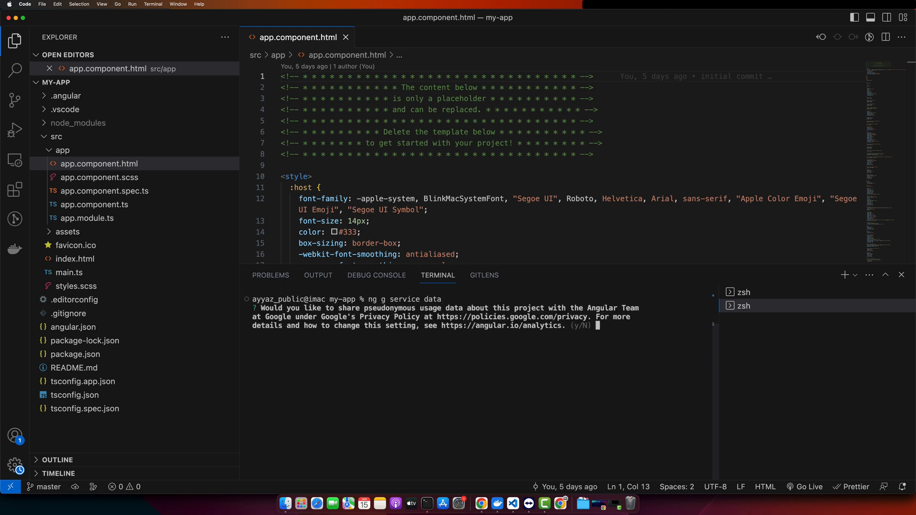
pyautogui.write('y')
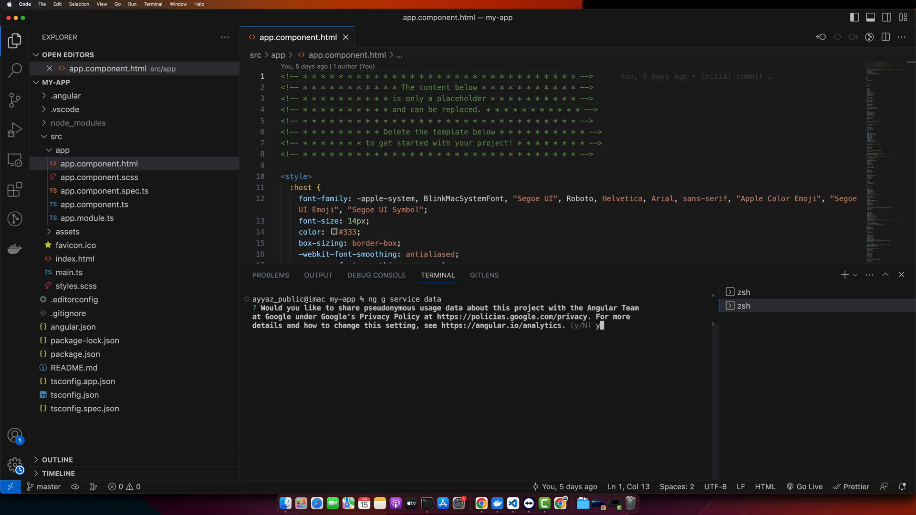
pyautogui.press('enter')
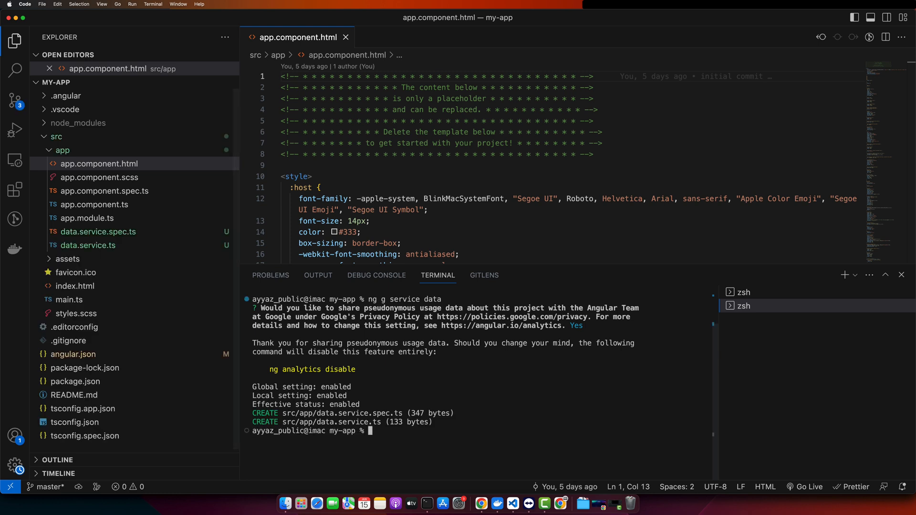
pyautogui.moveTo(117, 294)
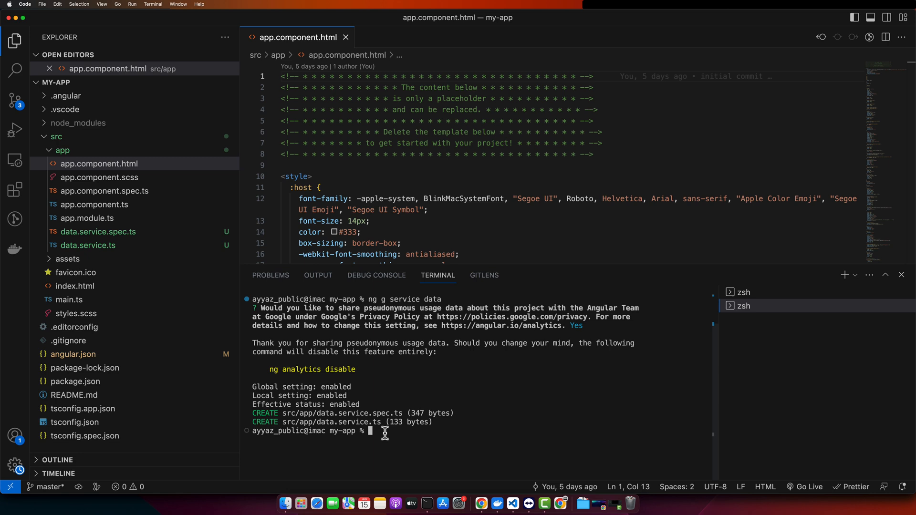
# Step: In data.service.ts declare private messageSource = new BehaviorSubject() with the rxjs import
pyautogui.click(88, 259)
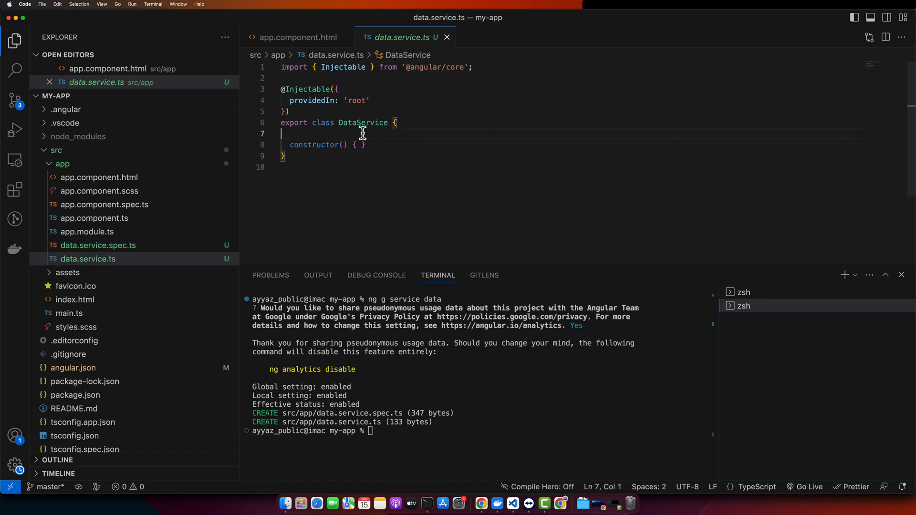
pyautogui.write('p')
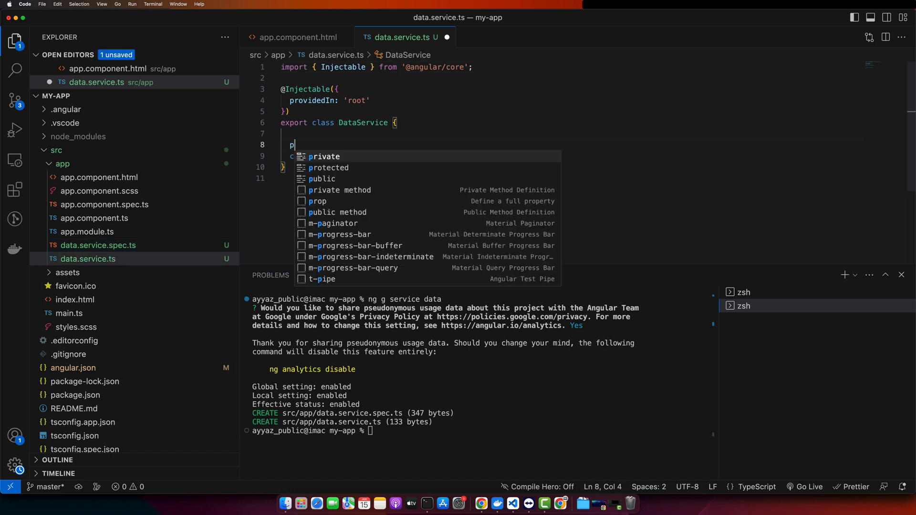
pyautogui.write('rivate message')
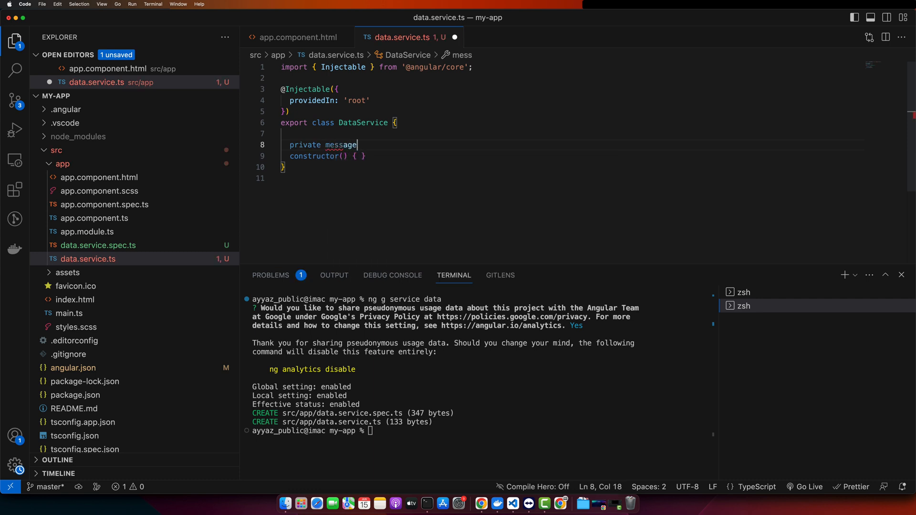
pyautogui.write('Source')
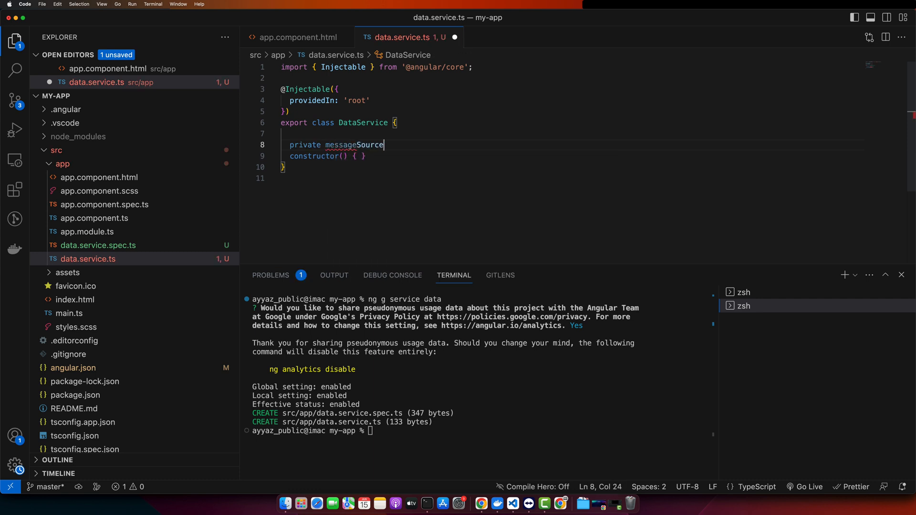
pyautogui.write('= new')
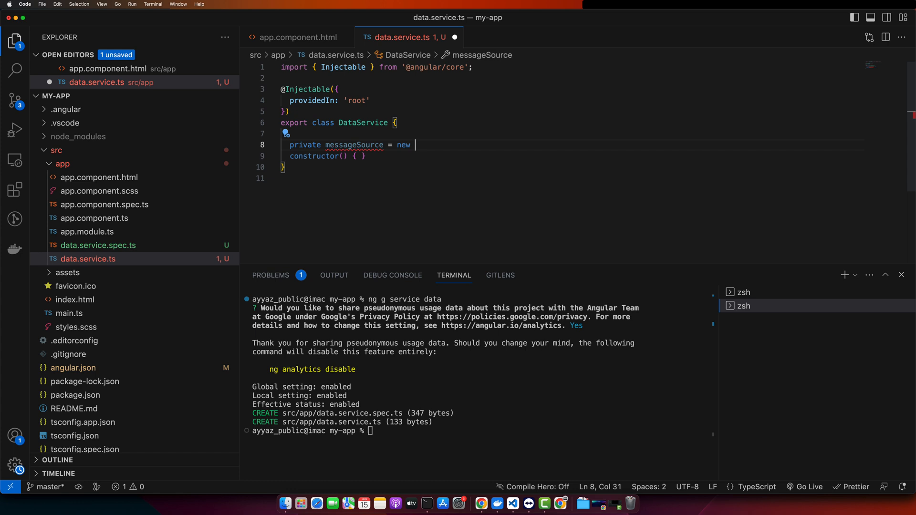
pyautogui.write('Behaviou')
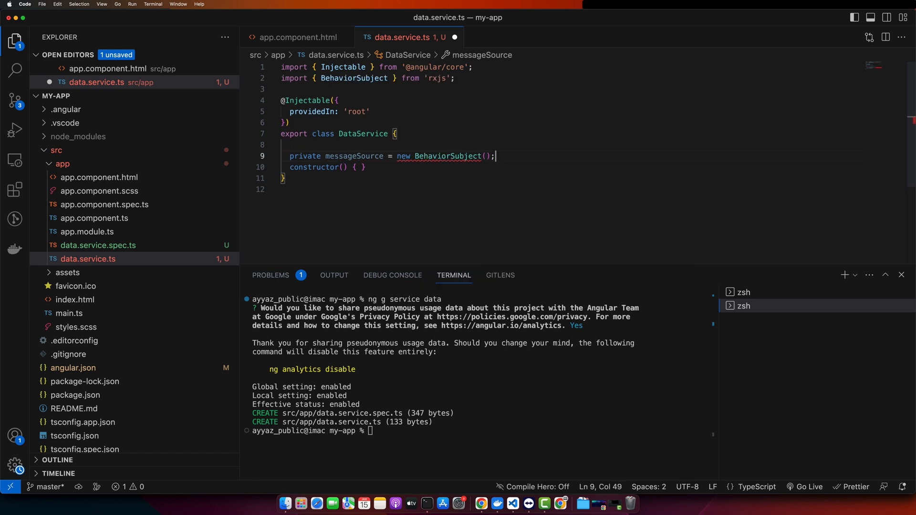
pyautogui.doubleClick(353, 79)
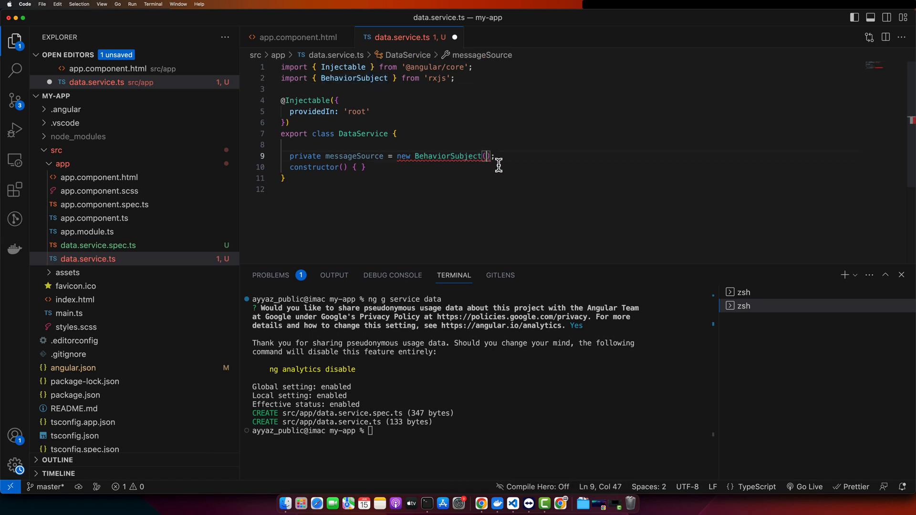
# Step: Seed the BehaviorSubject with 'Default message' and expose currentMessage as messageSource.asObservable()
pyautogui.write("'Default message'")
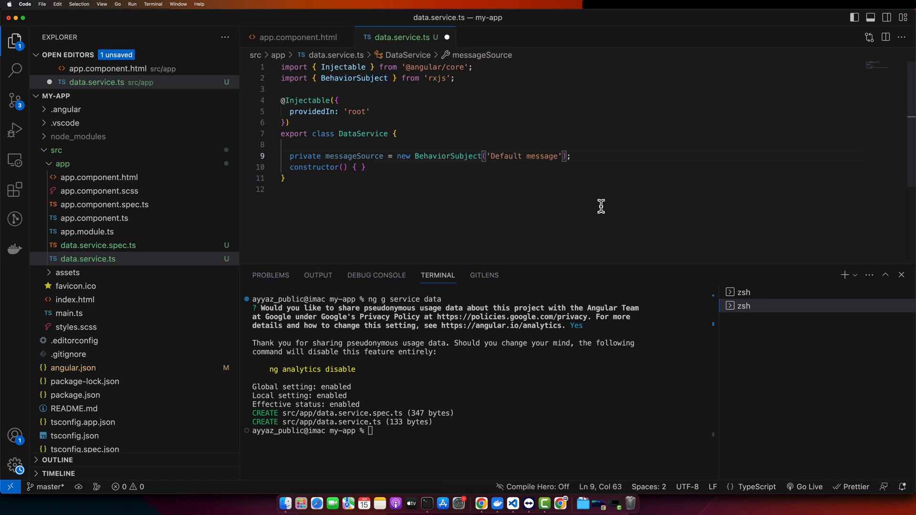
pyautogui.write('currentMessage = this.messag')
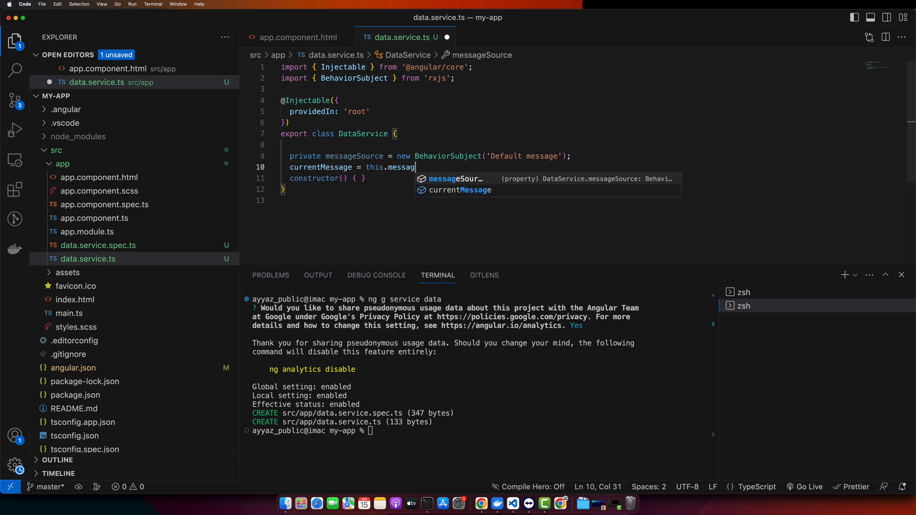
pyautogui.write('eSource.a')
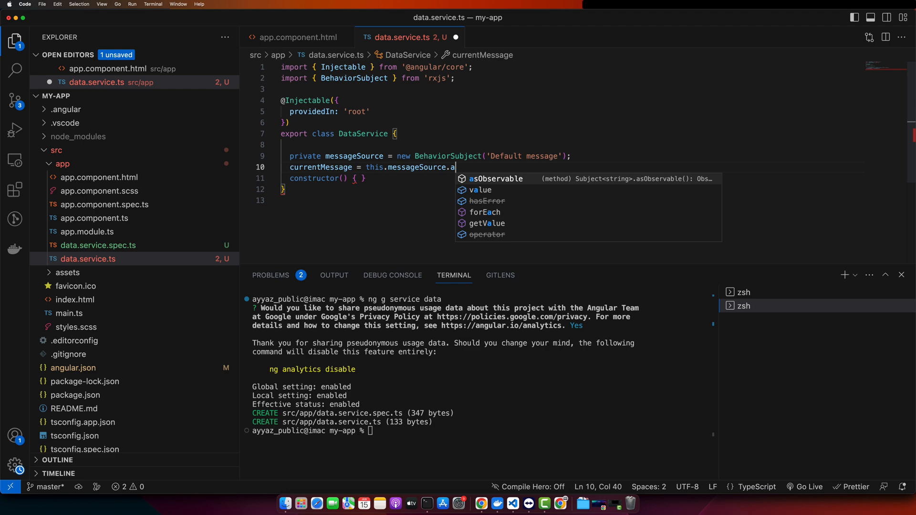
pyautogui.press('Tab')
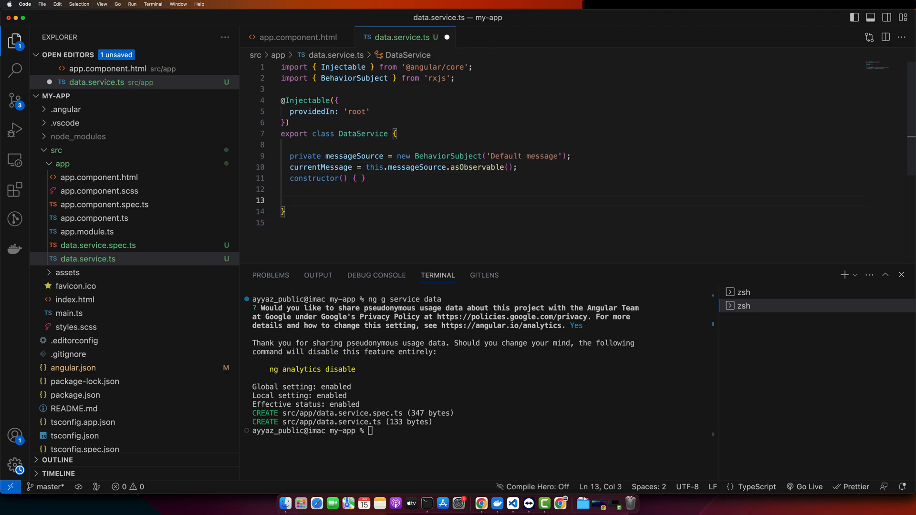
# Step: Add a changeMessage(message) method that calls this.messageSource.next(message)
pyautogui.write('changeMessage()')
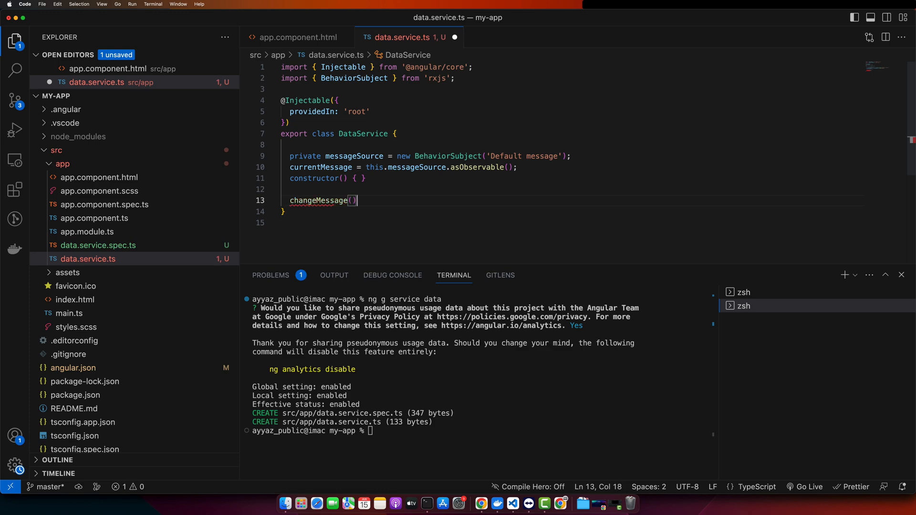
pyautogui.write('message: string')
pyautogui.write('thi')
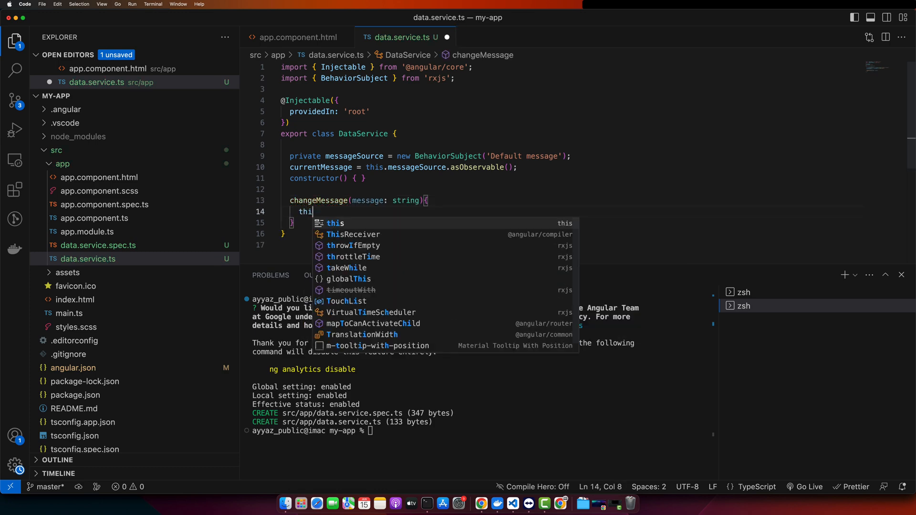
pyautogui.write('s.')
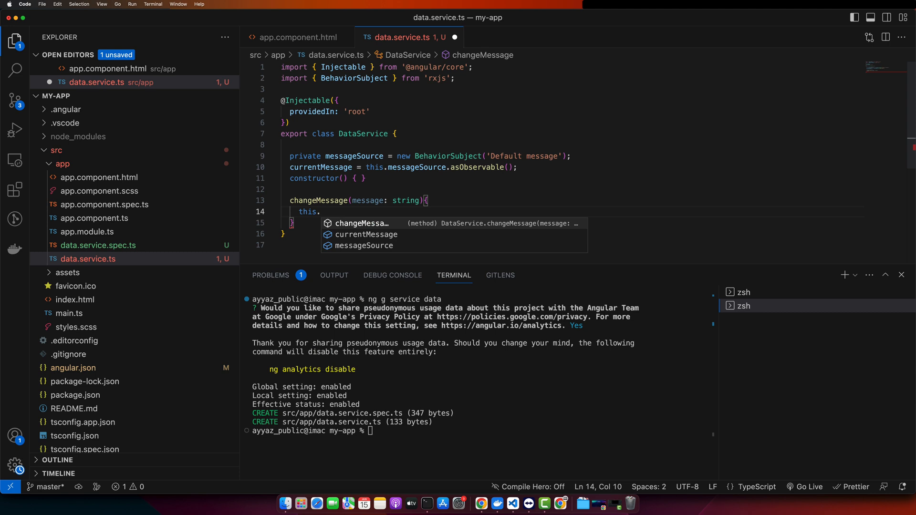
pyautogui.write('message')
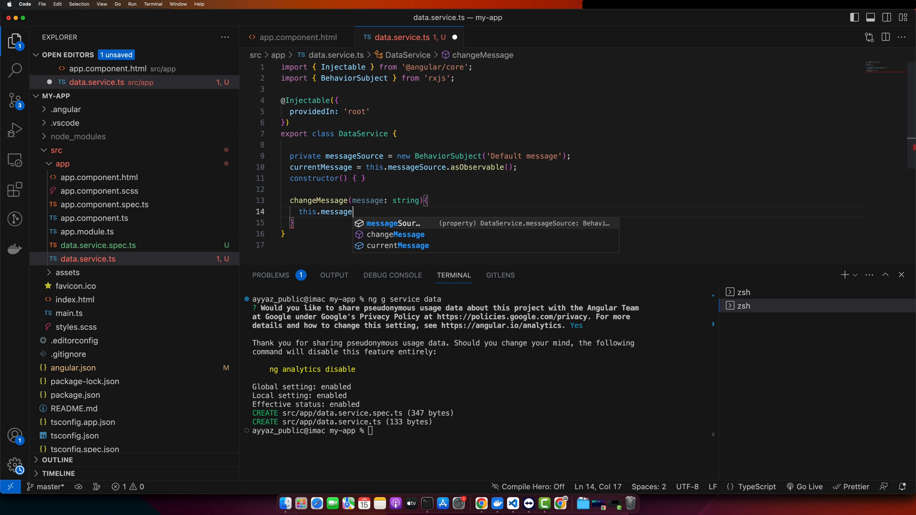
pyautogui.write('Source.')
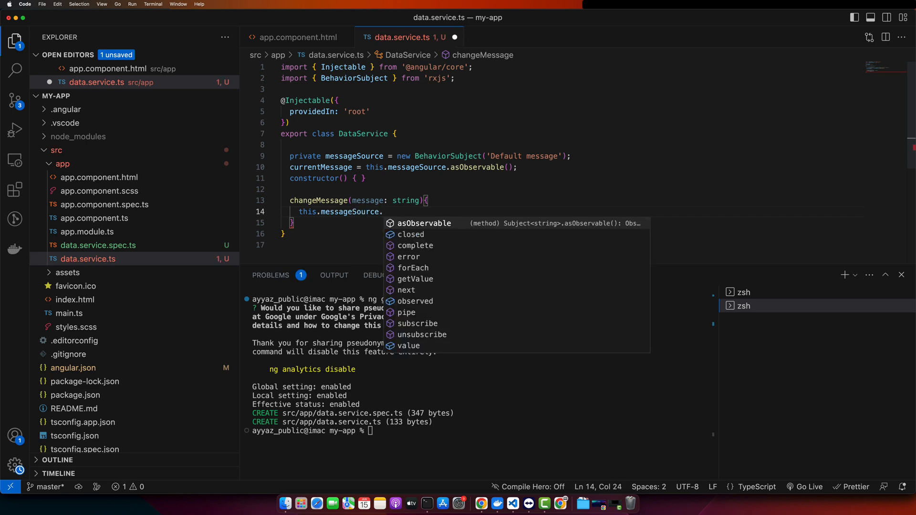
pyautogui.write('next')
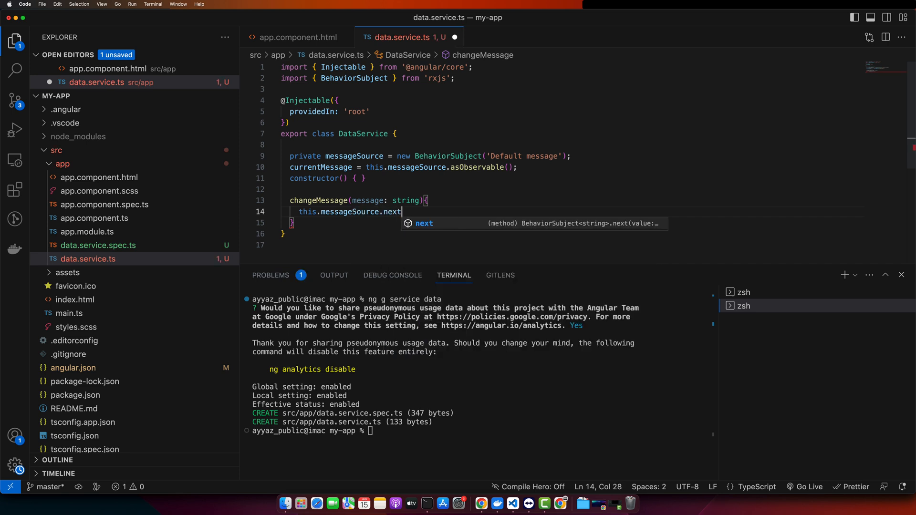
pyautogui.write('();')
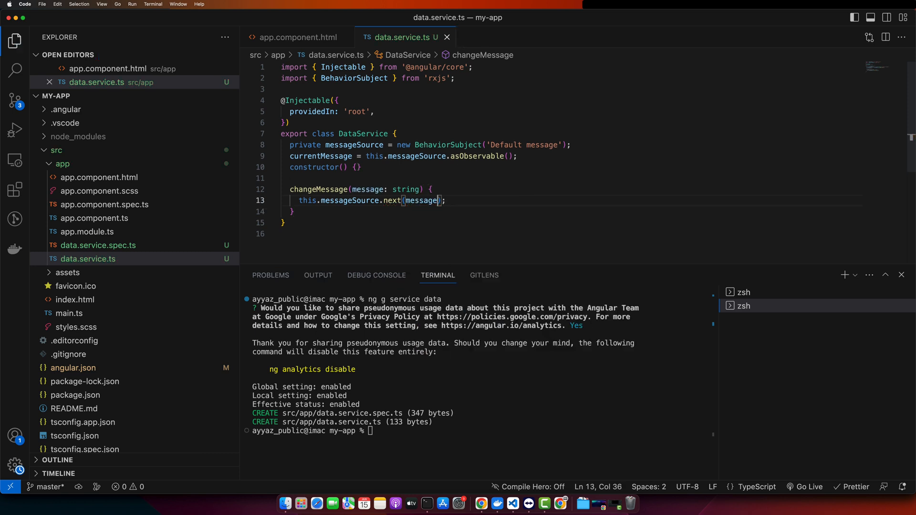
pyautogui.click(901, 275)
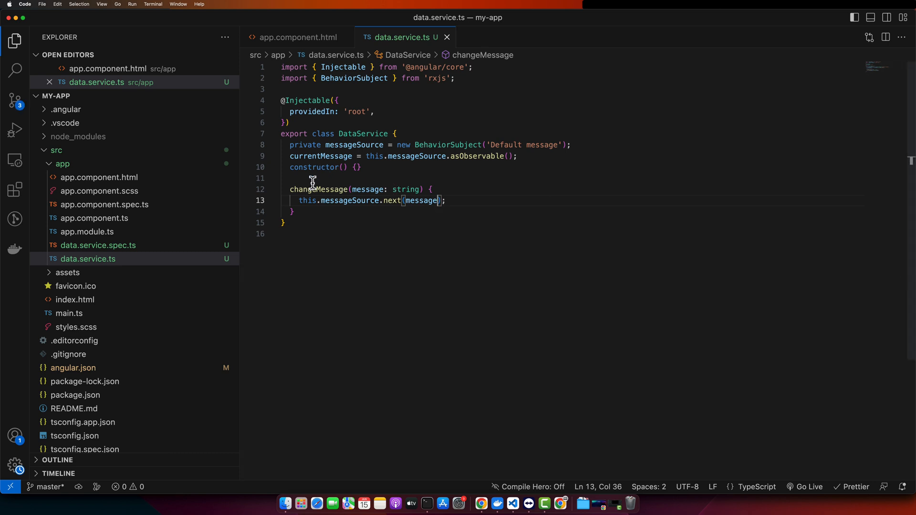
pyautogui.moveTo(297, 184)
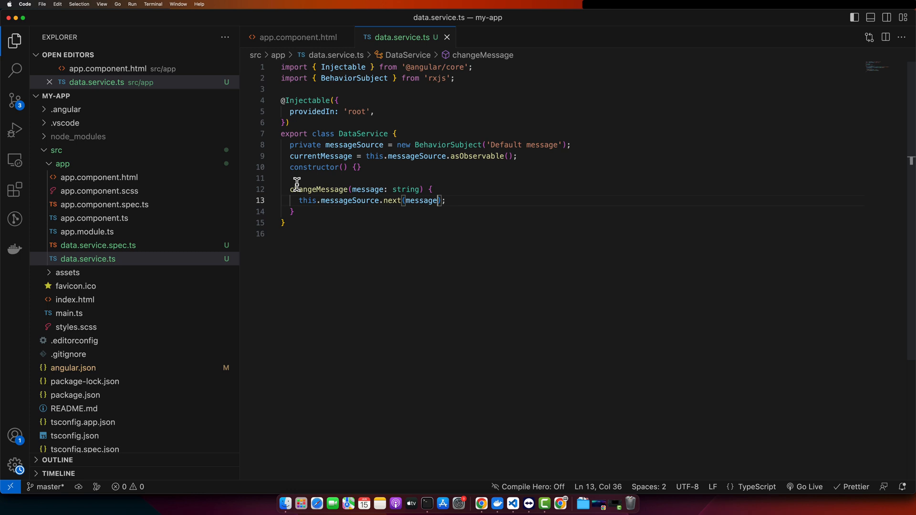
pyautogui.doubleClick(449, 145)
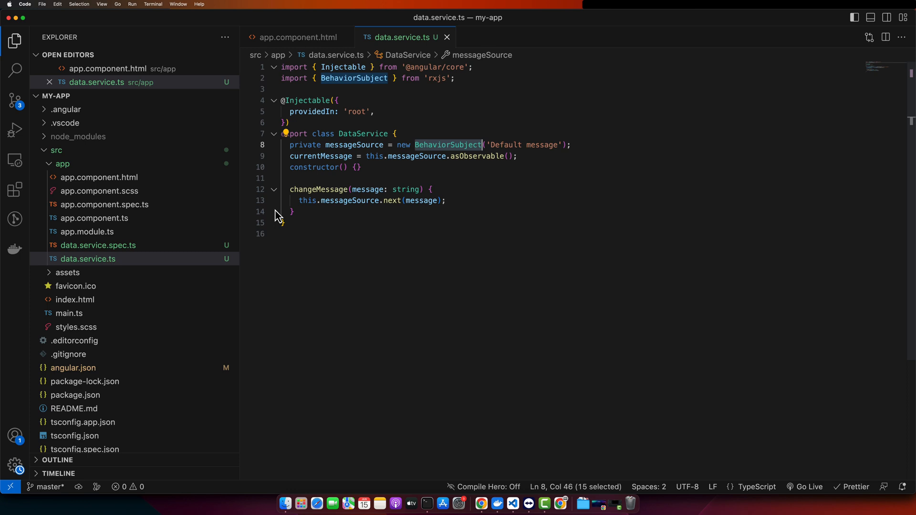
pyautogui.moveTo(86, 253)
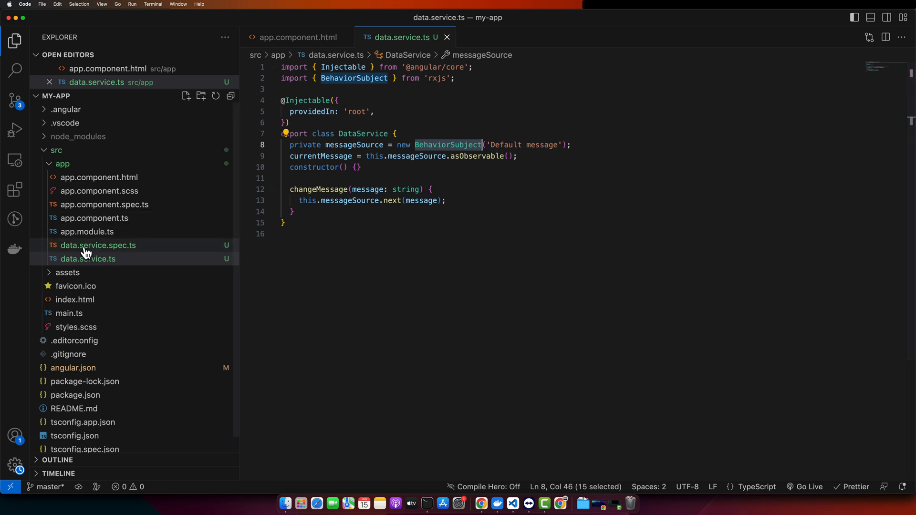
# Step: In app.component.ts replace title with message: string = '' and a constructor injecting private data: DataService
pyautogui.click(98, 177)
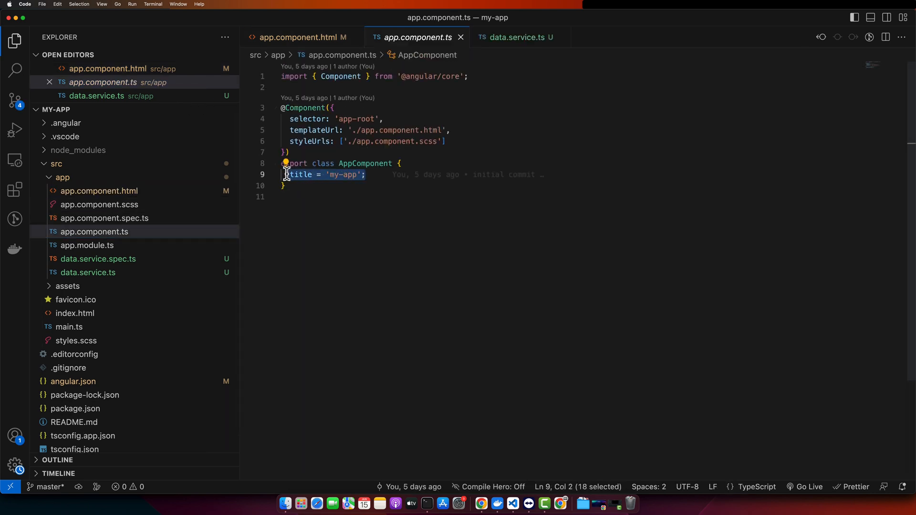
pyautogui.press('Delete')
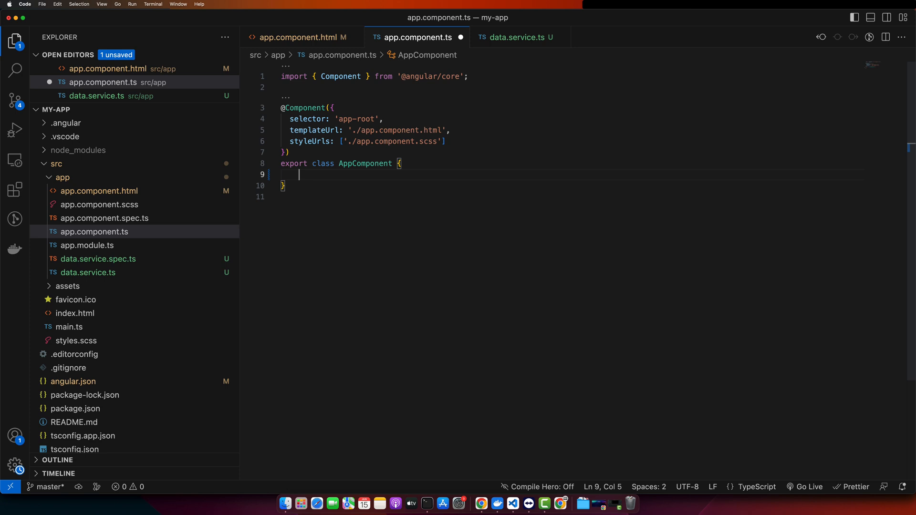
pyautogui.write('message: string;')
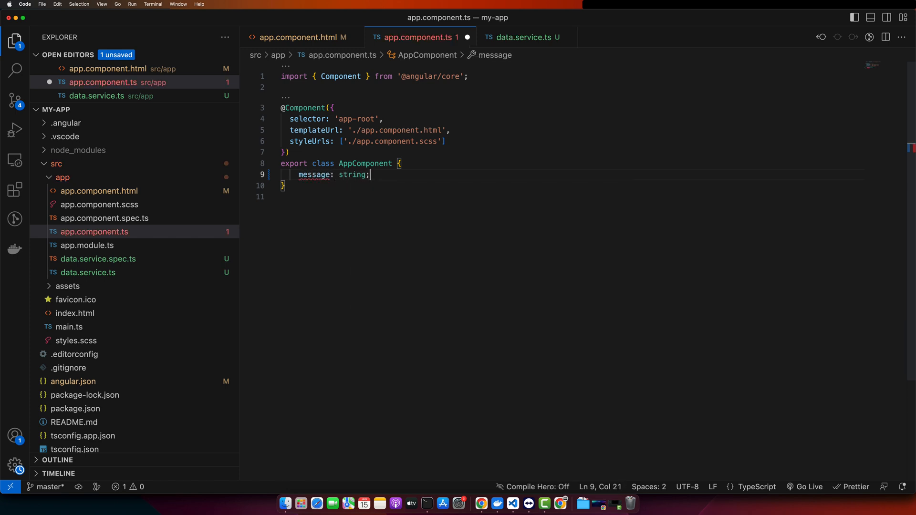
pyautogui.write("= ''")
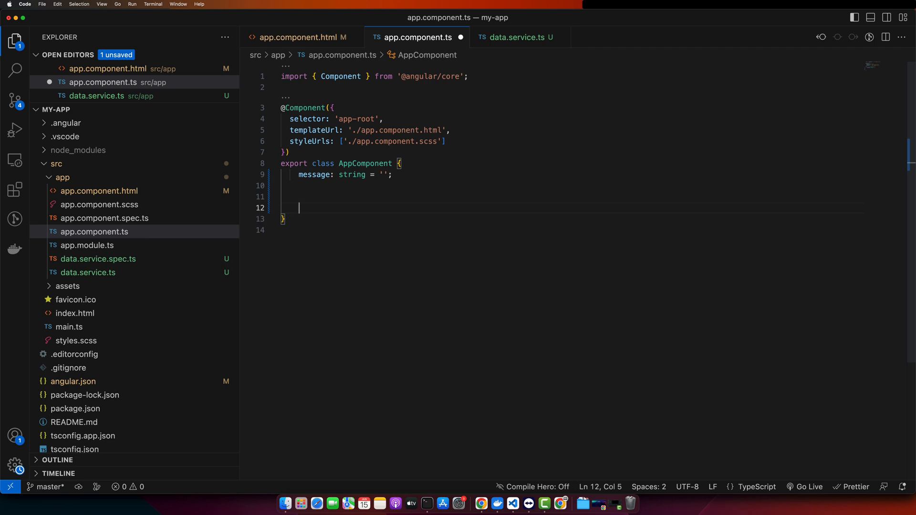
pyautogui.write('constructor(){}')
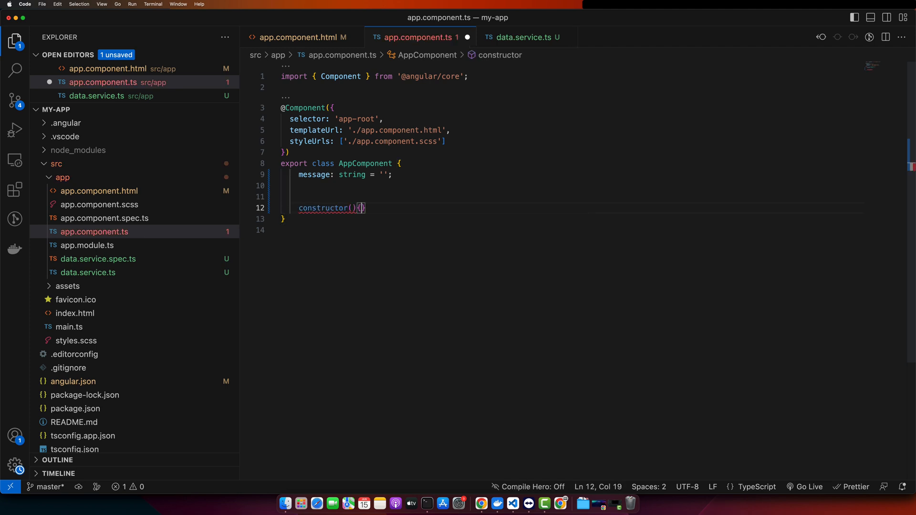
pyautogui.press('Enter')
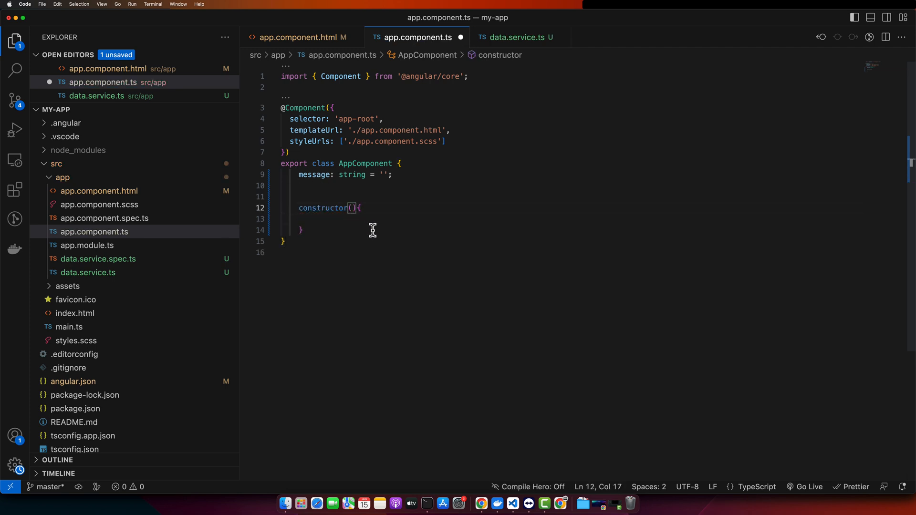
pyautogui.write('private data:DataService')
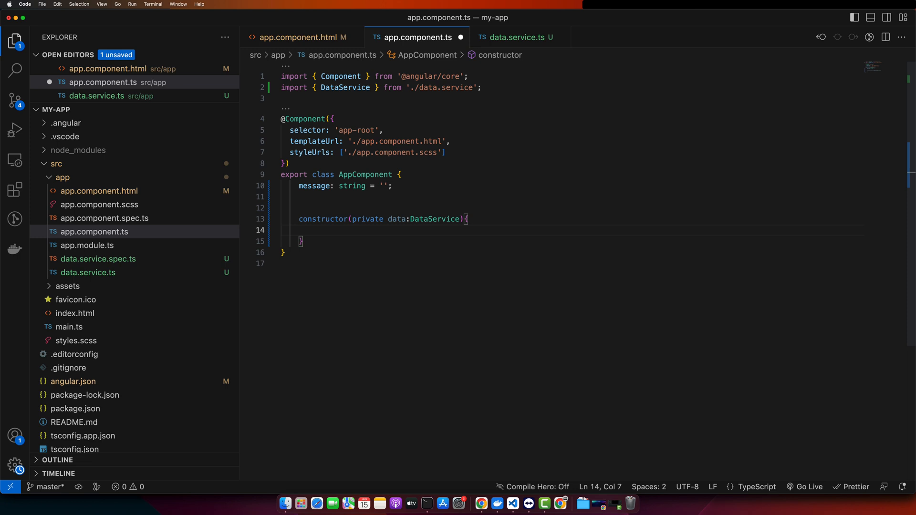
# Step: Subscribe to this.data.currentMessage and assign each emitted value to this.message
pyautogui.write('this.')
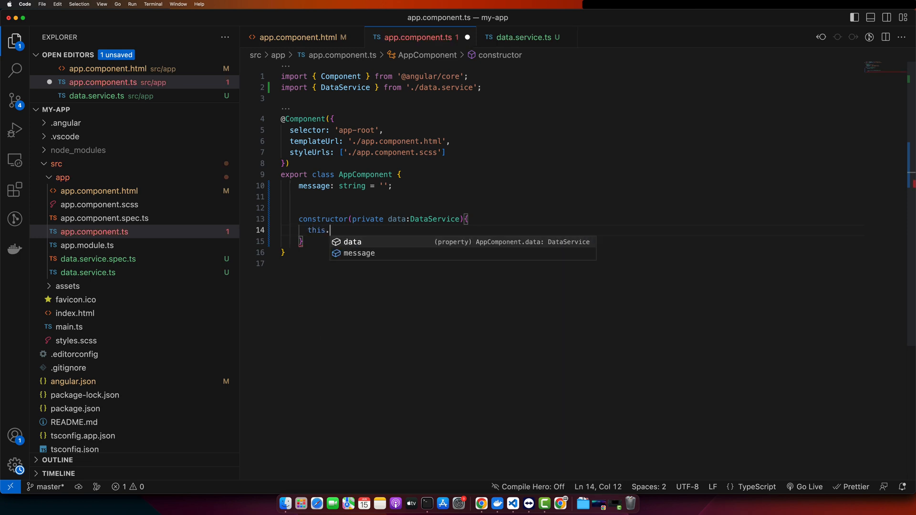
pyautogui.write('data.currentMessage')
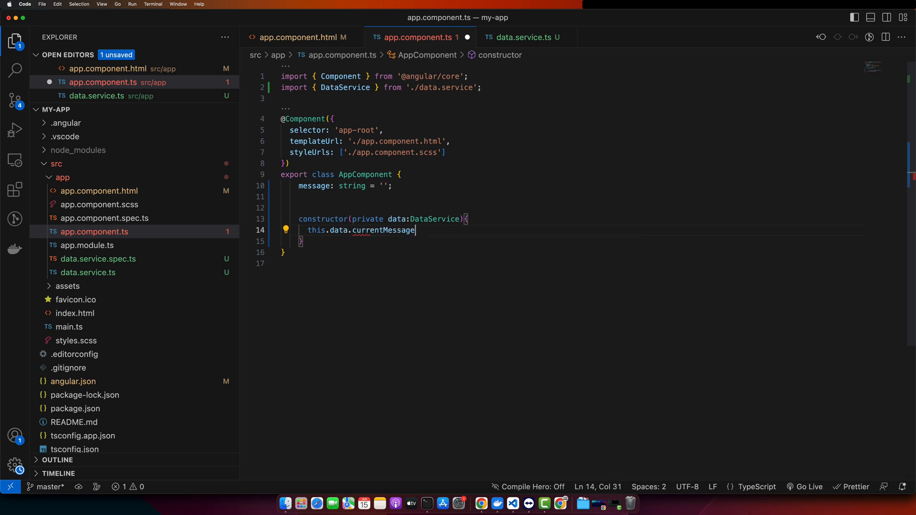
pyautogui.write('.subscribe();')
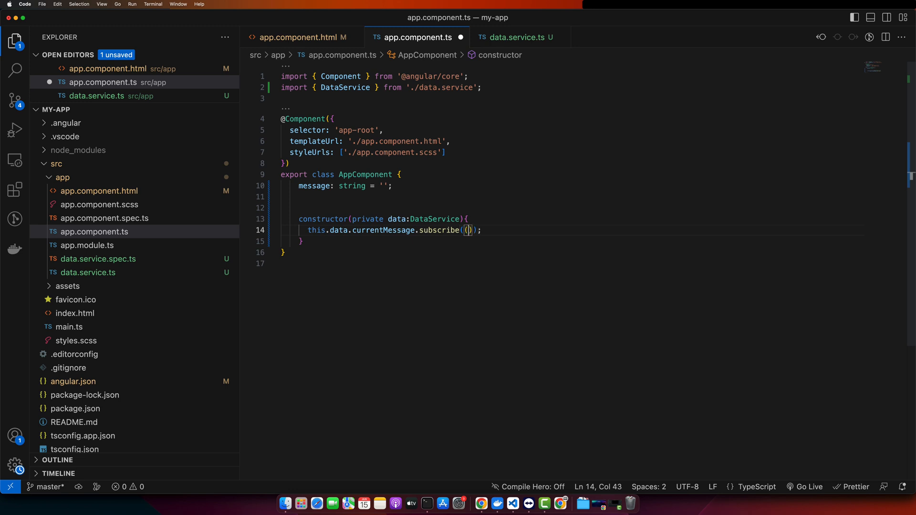
pyautogui.write('()=>{')
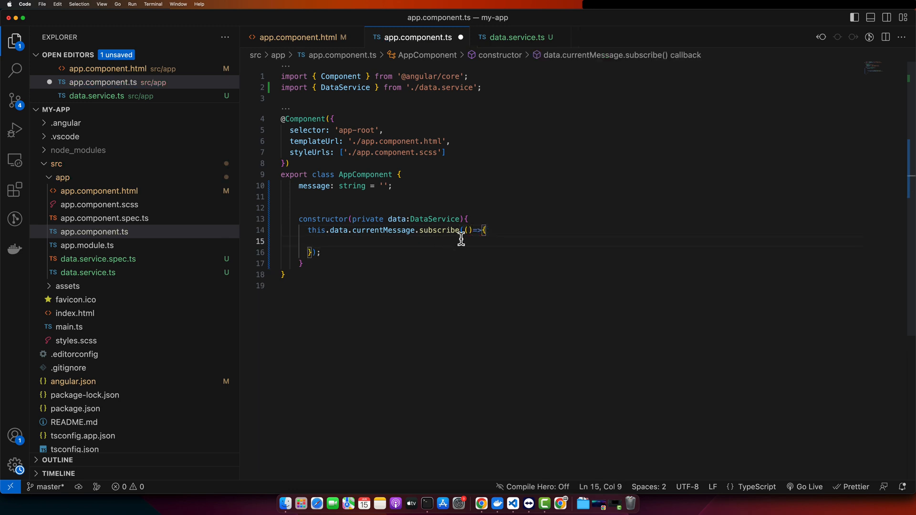
pyautogui.write('m')
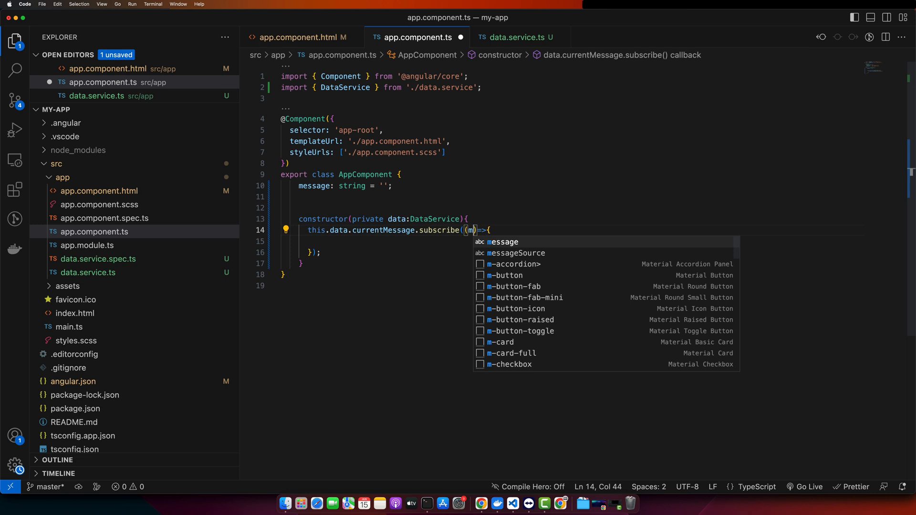
pyautogui.write('essage')
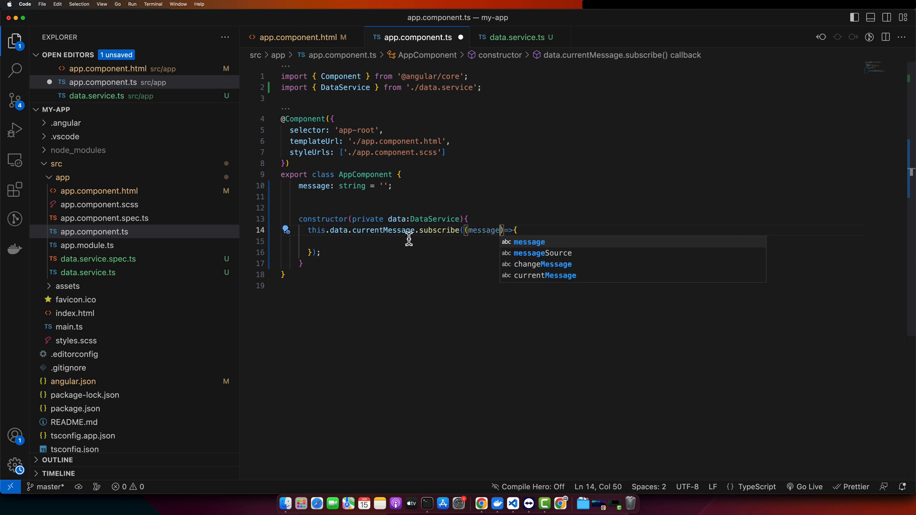
pyautogui.press('Escape')
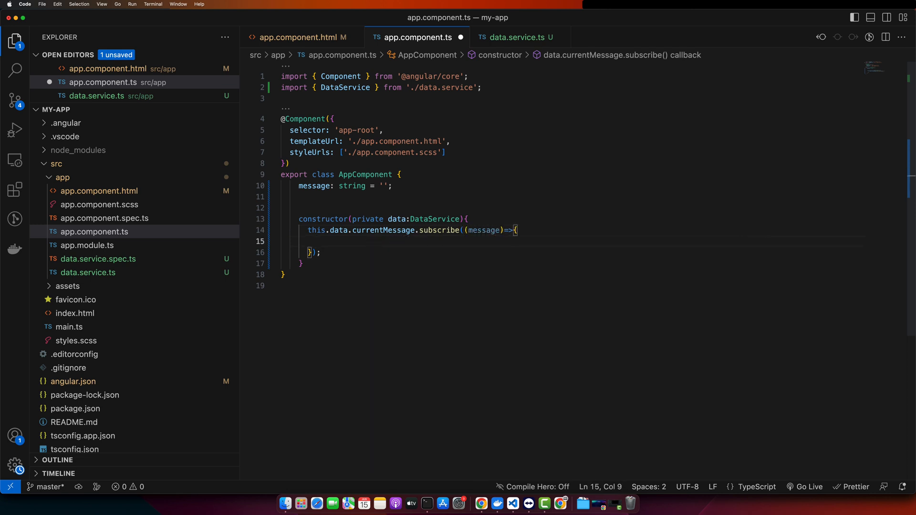
pyautogui.write('thi')
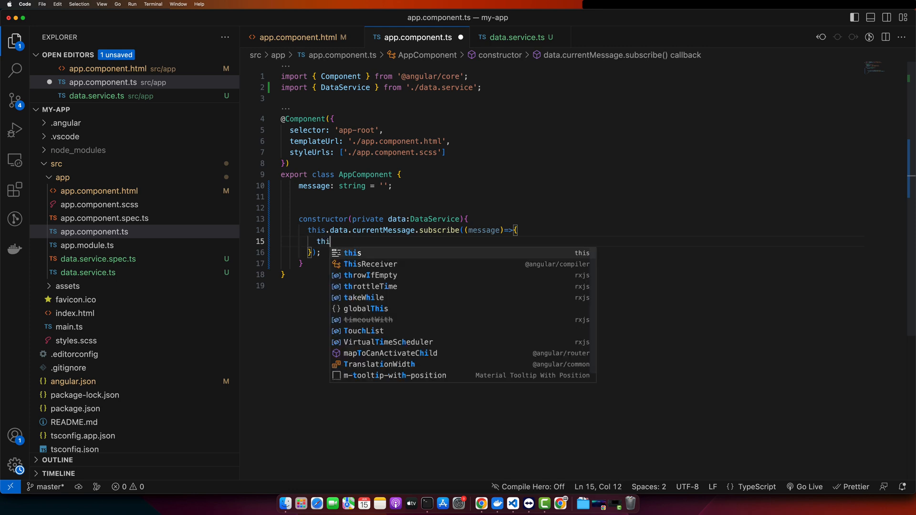
pyautogui.write('s.message')
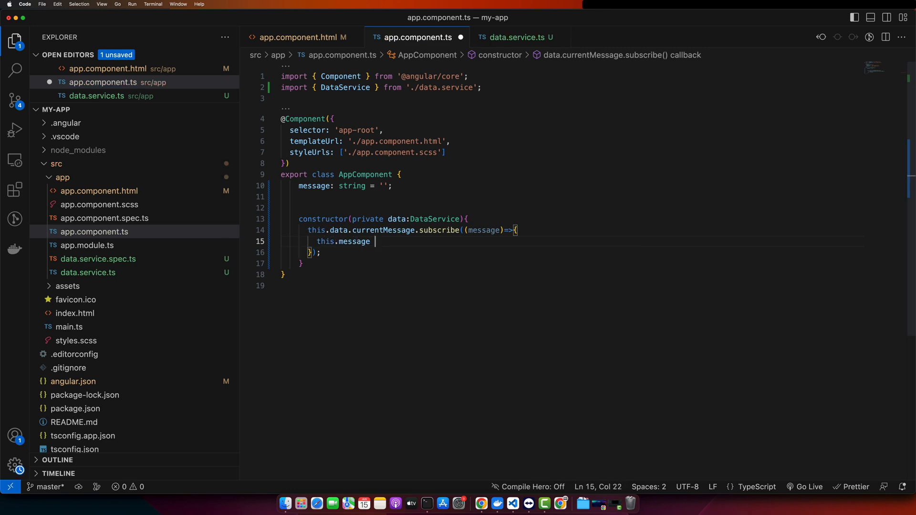
pyautogui.write('= message;')
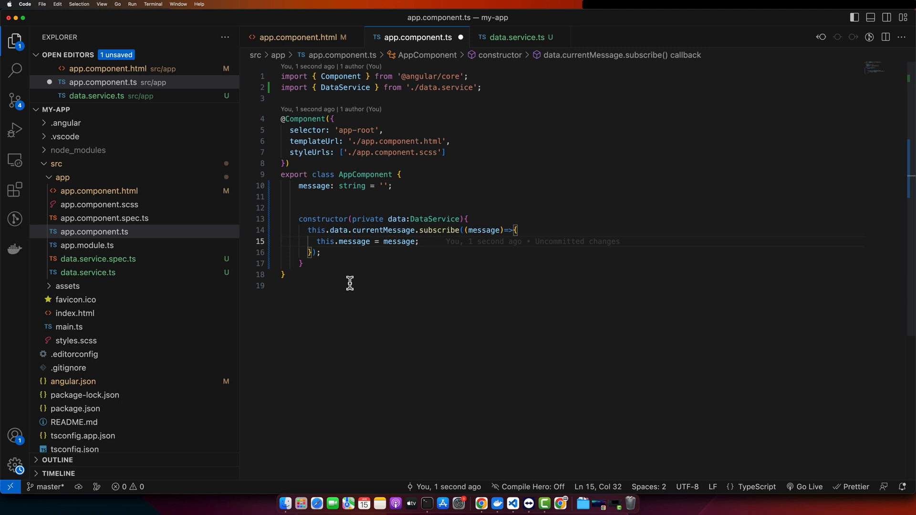
pyautogui.moveTo(343, 276)
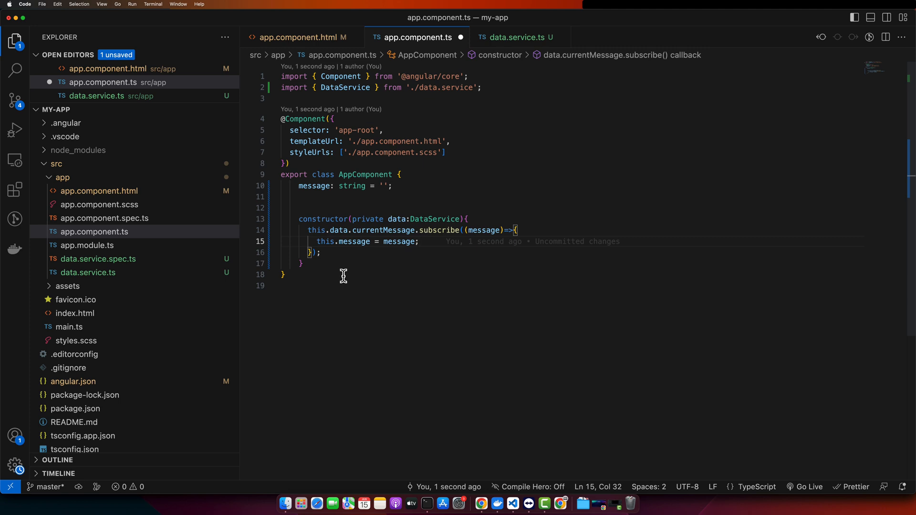
pyautogui.doubleClick(314, 186)
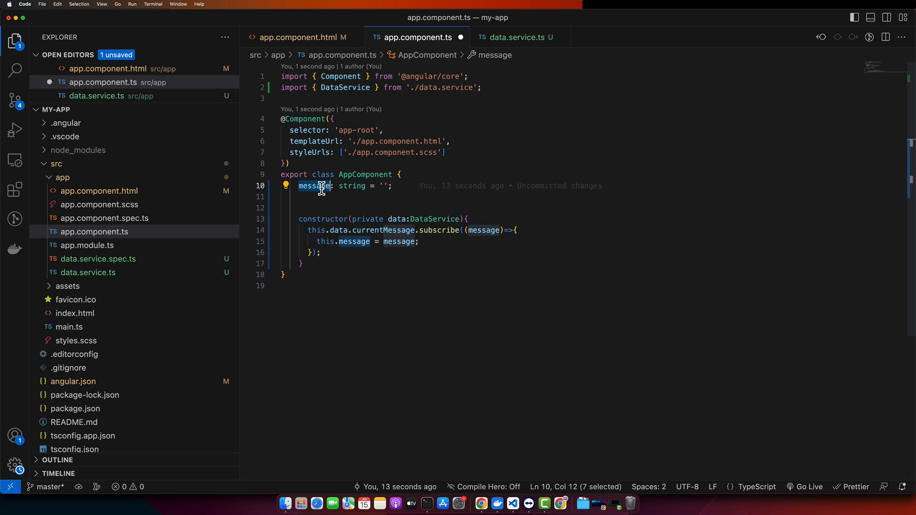
pyautogui.moveTo(363, 230)
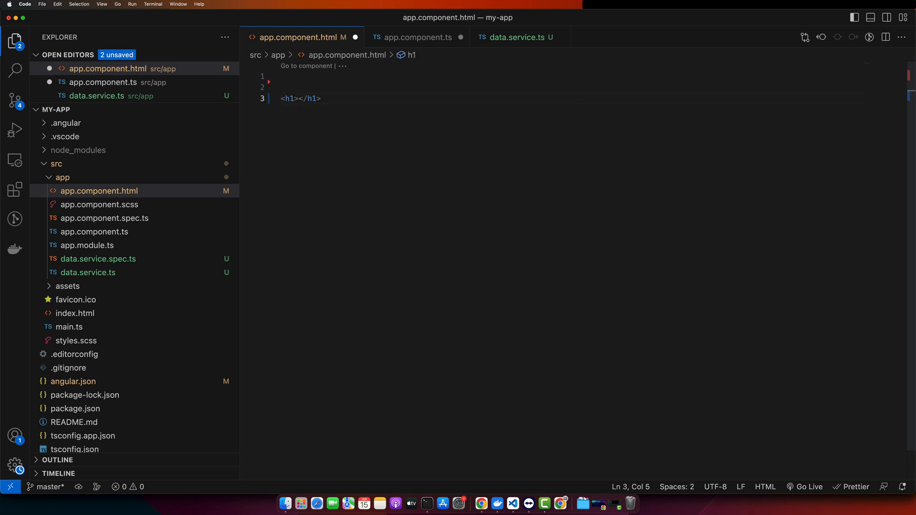
# Step: Write <h1>Home</h1> with {{ message }} interpolation below it in app.component.html
pyautogui.write('Home')
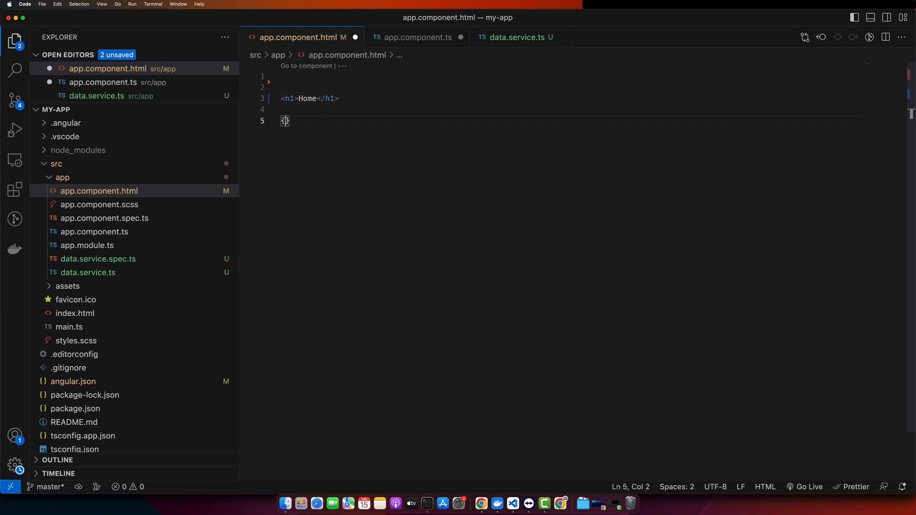
pyautogui.write('{}')
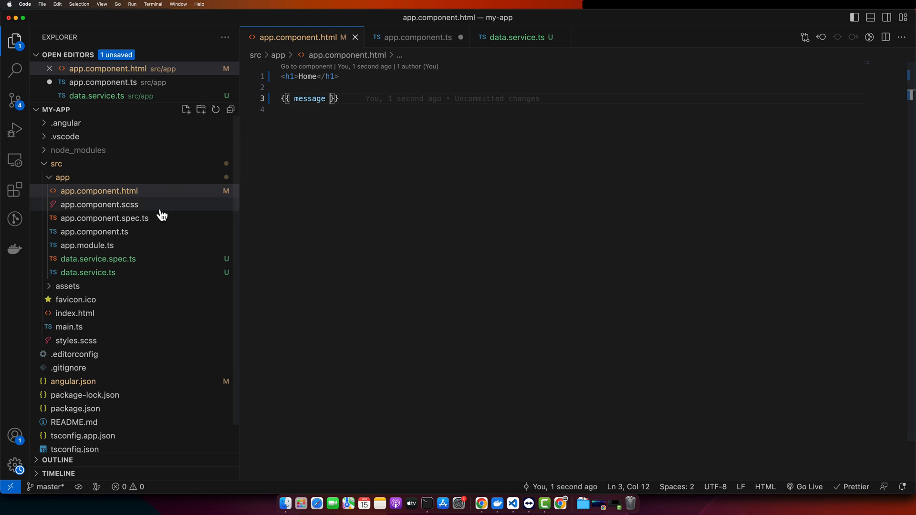
pyautogui.click(482, 504)
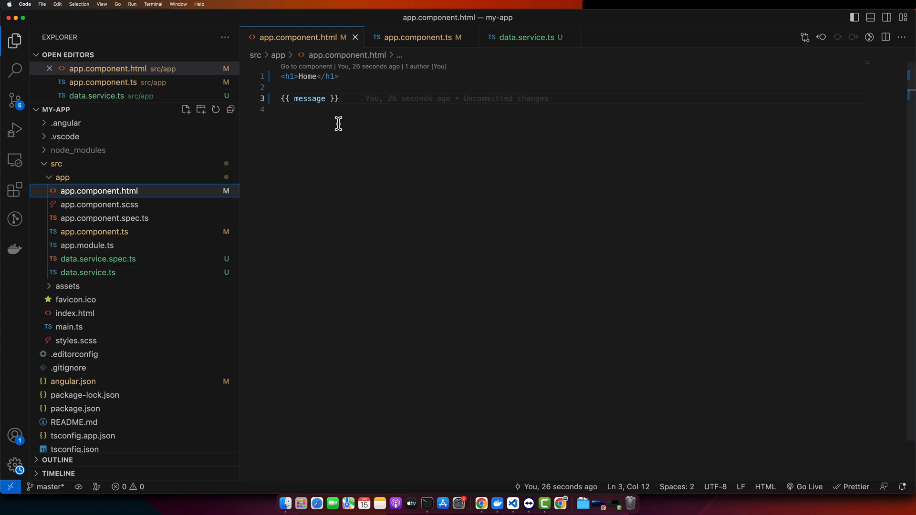
pyautogui.moveTo(289, 157)
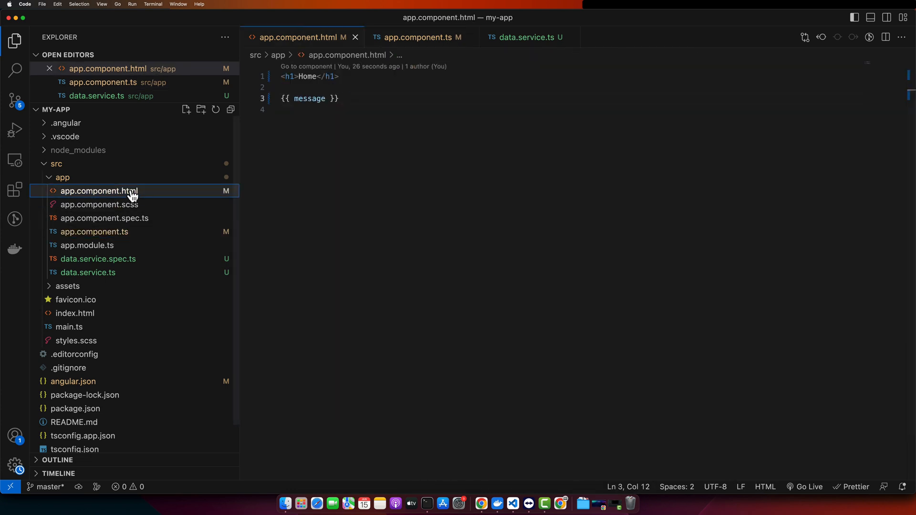
# Step: Add a Change message button whose (click) calls changeMessage('hello from click event')
pyautogui.press('Enter')
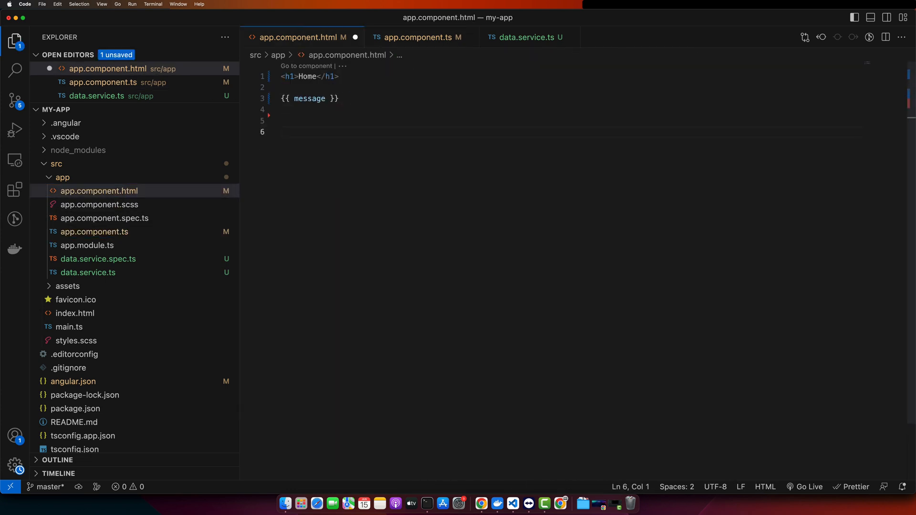
pyautogui.write('<button>Change message</button>')
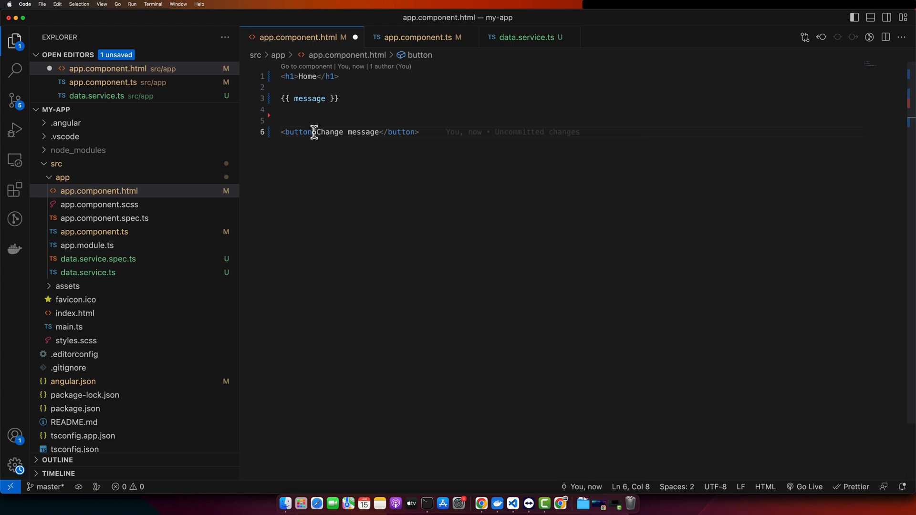
pyautogui.write('(click)="changeMess')
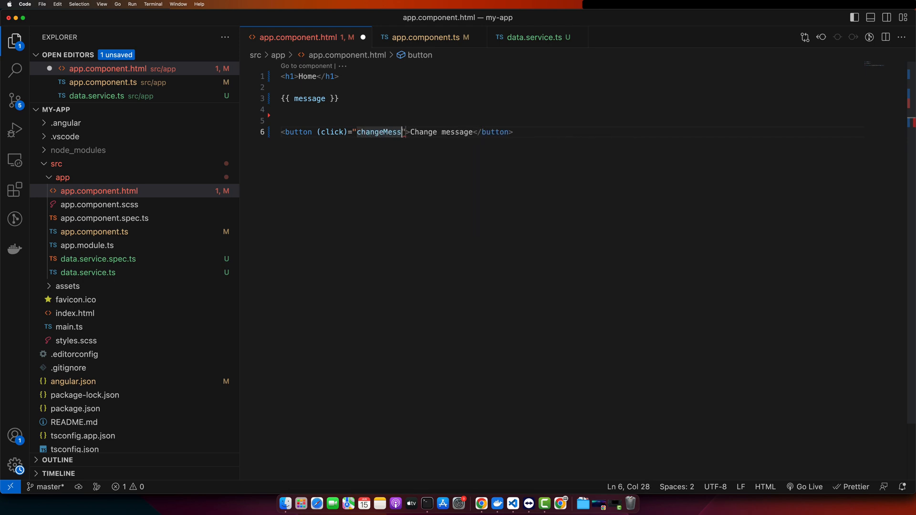
pyautogui.write("age('')")
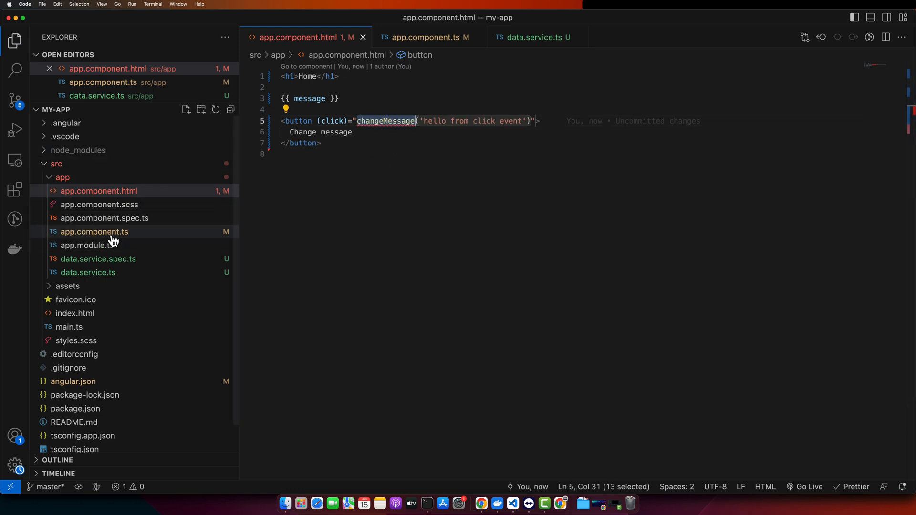
# Step: Add changeMessage(message: string) to AppComponent forwarding to this.data.changeMessage(message)
pyautogui.click(426, 37)
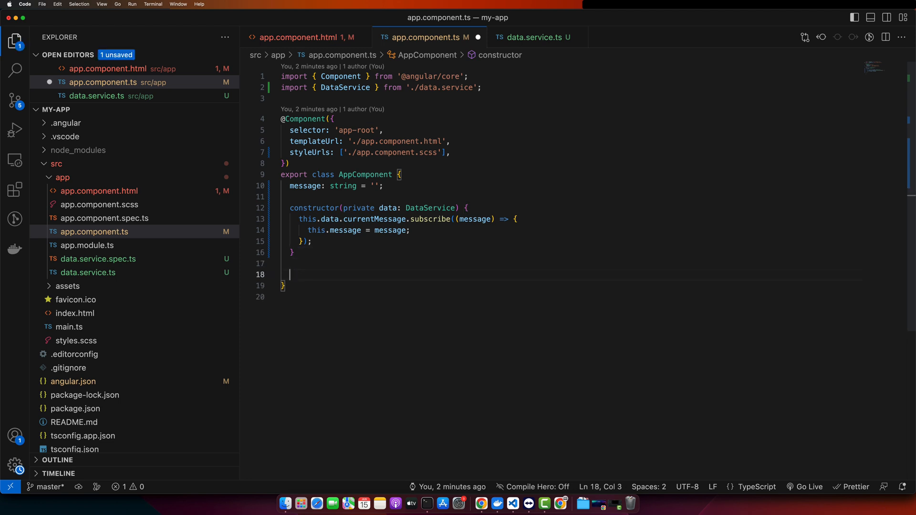
pyautogui.write('changeMessage')
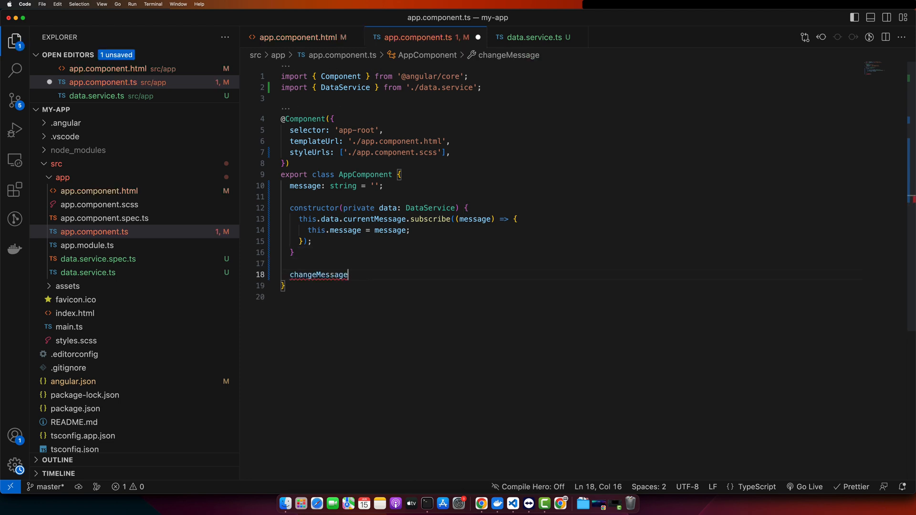
pyautogui.write('(message){')
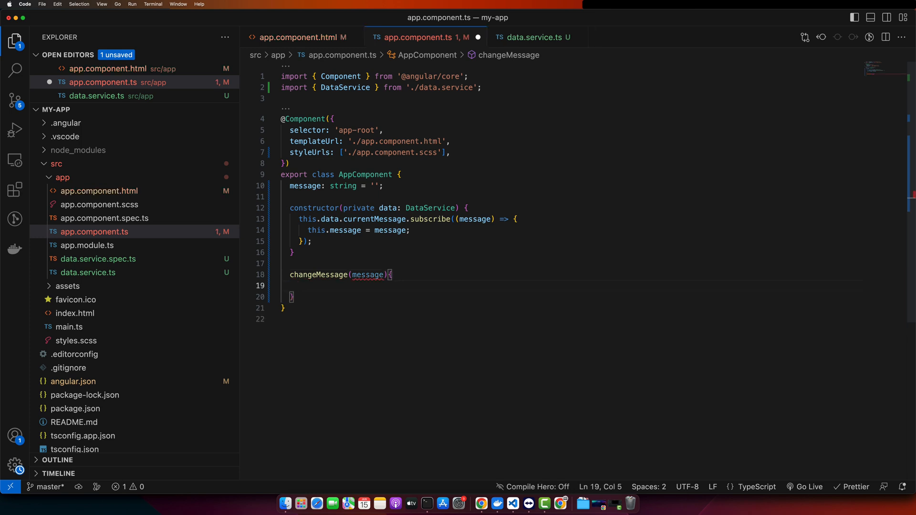
pyautogui.write('this')
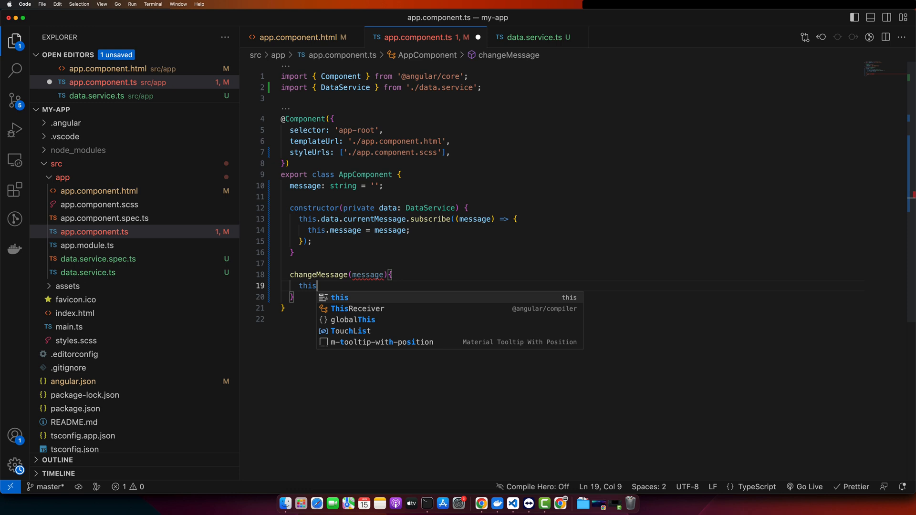
pyautogui.write('.data.changeMessage')
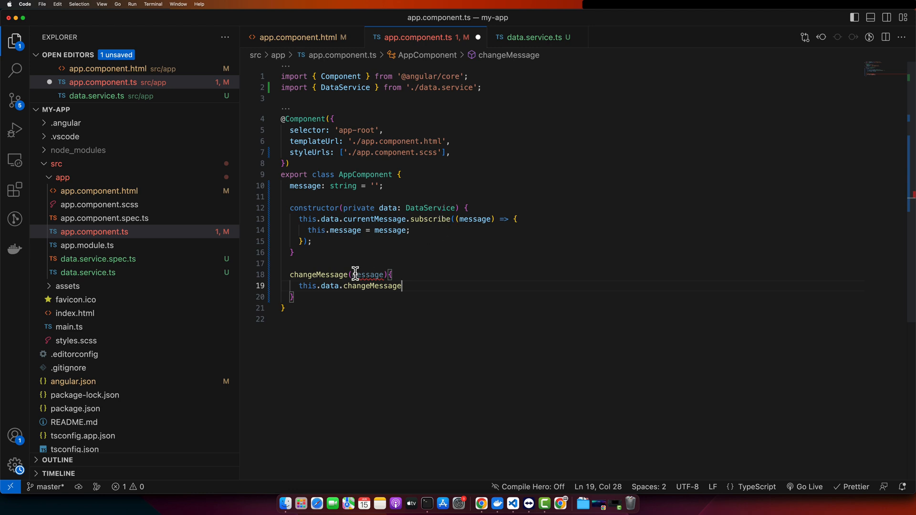
pyautogui.write(': string')
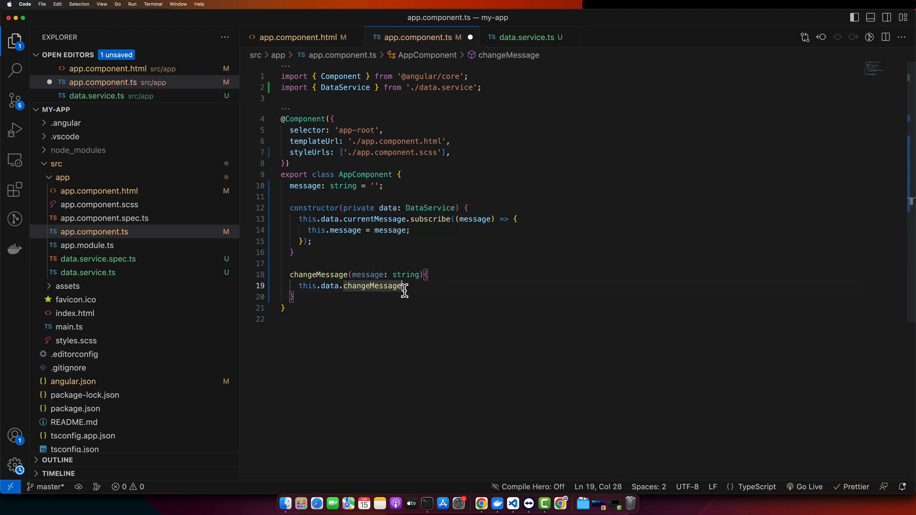
pyautogui.write('(message);')
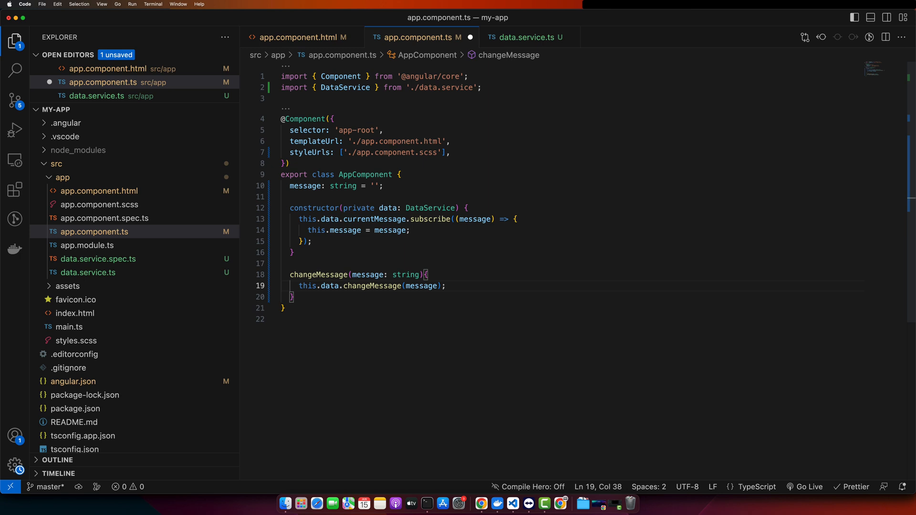
pyautogui.moveTo(398, 286)
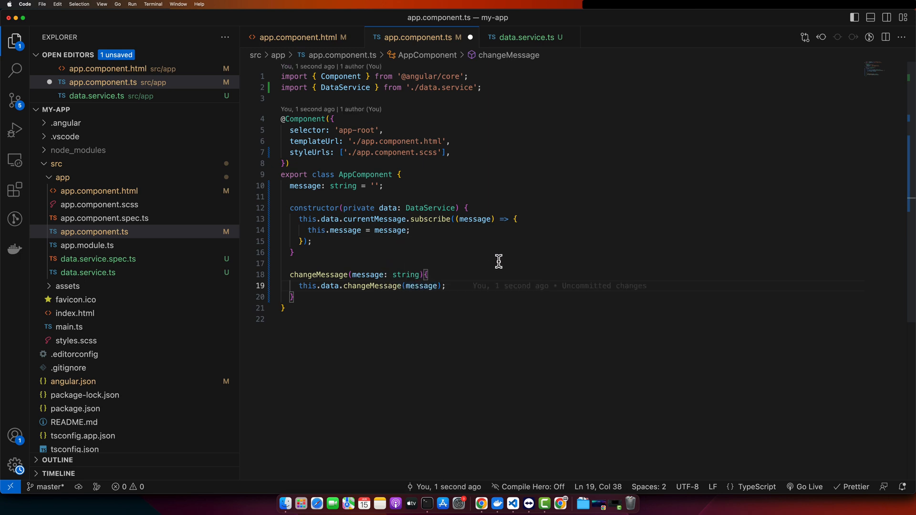
# Step: Jump to the DataService definition, review it, close its tab and select currentMessage back in the component
pyautogui.doubleClick(430, 208)
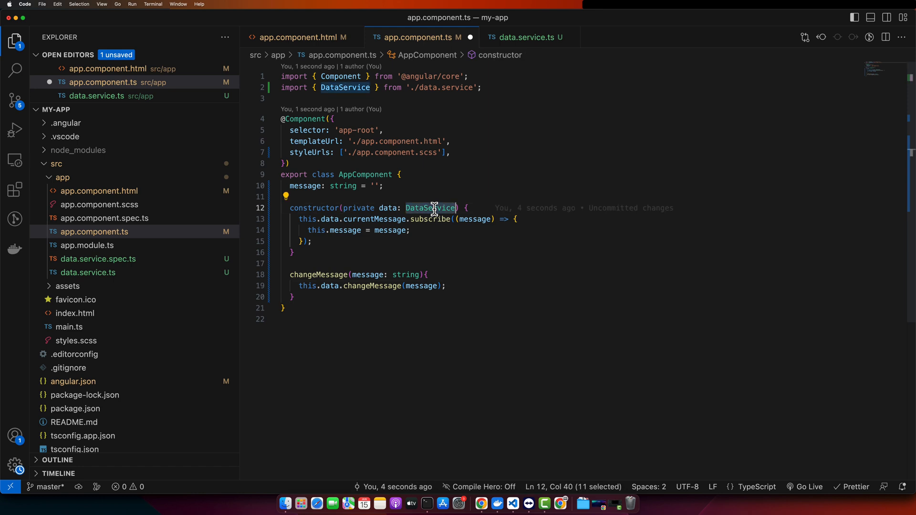
pyautogui.click(527, 38)
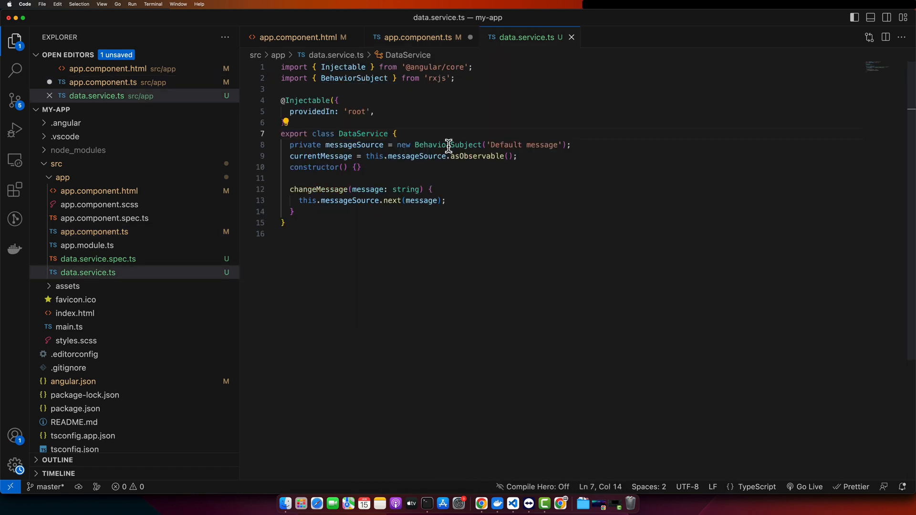
pyautogui.click(418, 37)
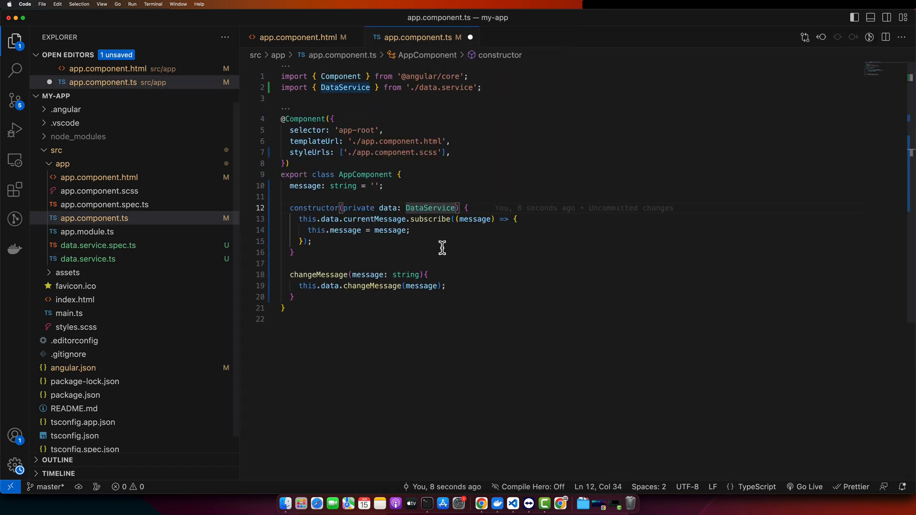
pyautogui.moveTo(421, 221)
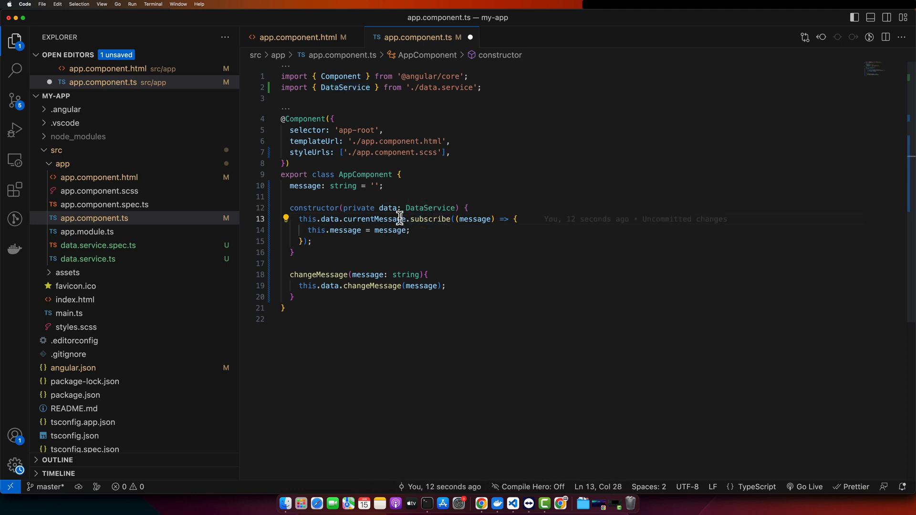
pyautogui.doubleClick(373, 220)
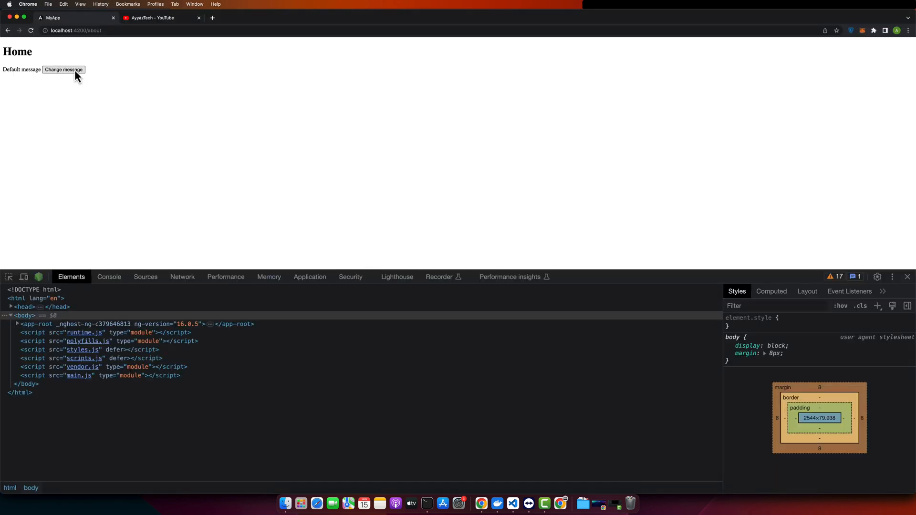
# Step: Click Change message at localhost:4200 so the text becomes 'hello from click event'
pyautogui.click(63, 70)
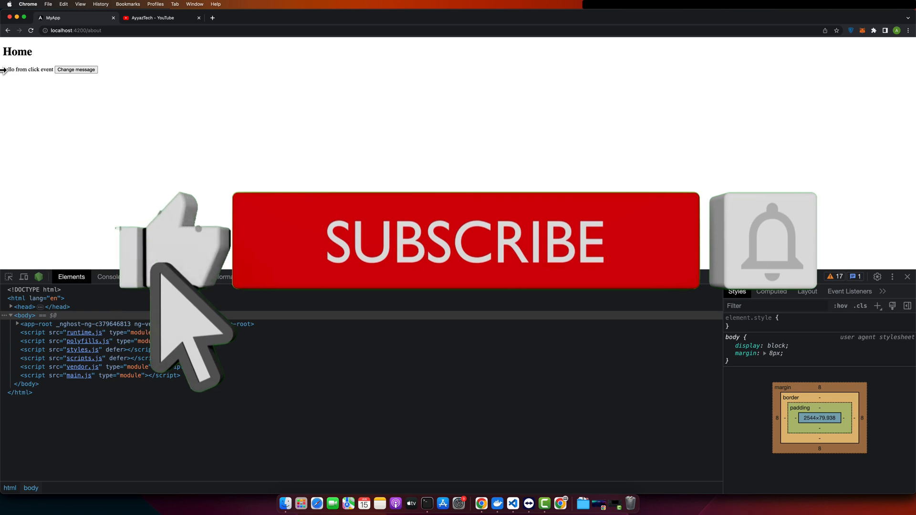
pyautogui.moveTo(754, 319)
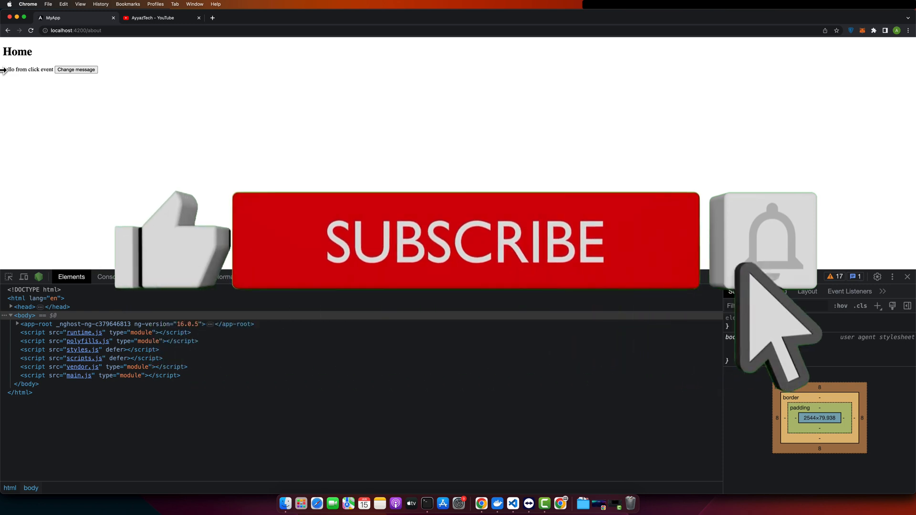